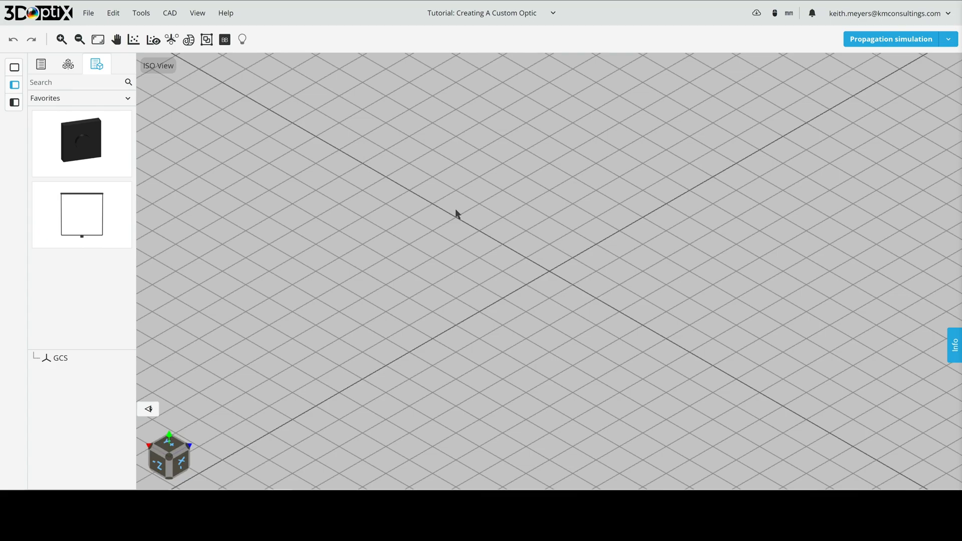
pyautogui.moveTo(447, 212)
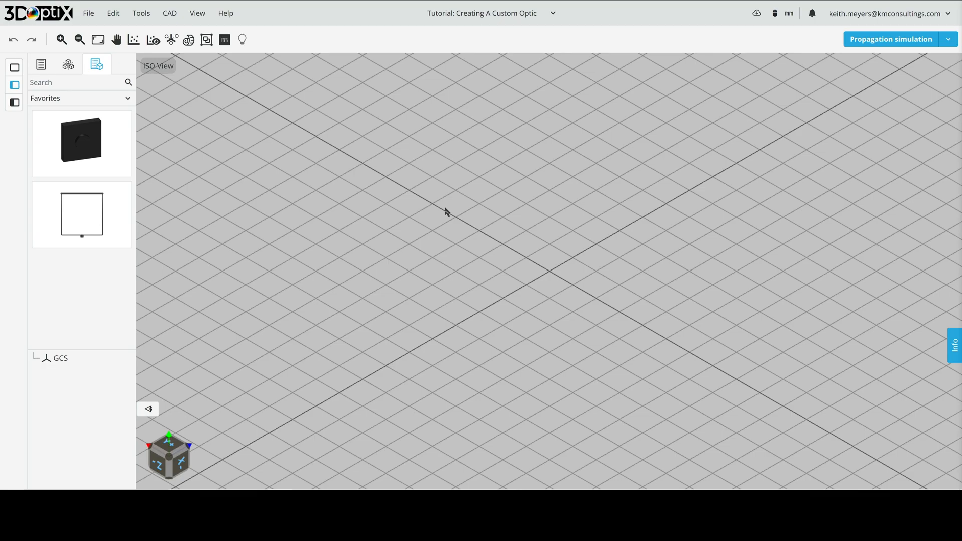
# Step: Open the canvas context menu listing optics, light sources, detectors and objects
pyautogui.rightClick(446, 211)
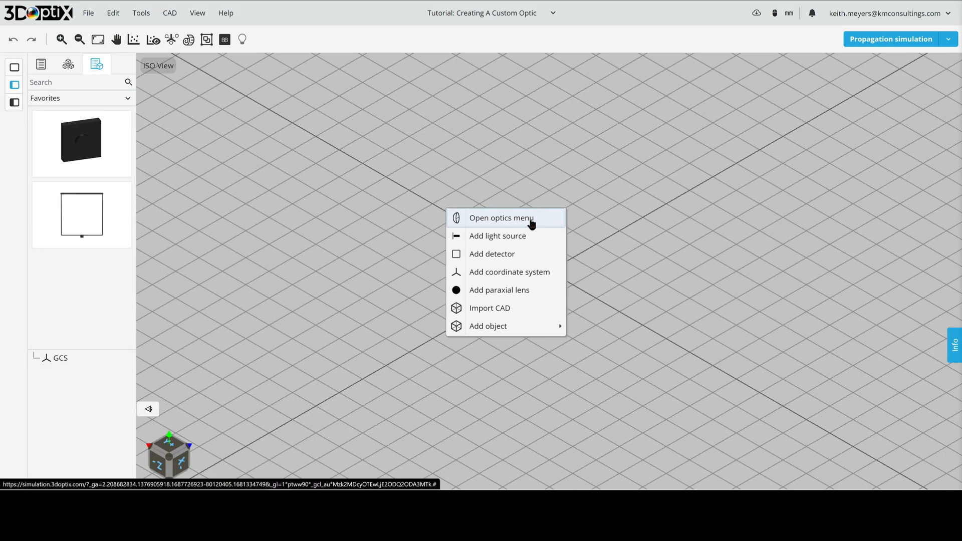
# Step: Search the optics catalog for LA13, narrowing to five Thorlabs N-BK7 plano-convex lenses
pyautogui.click(500, 218)
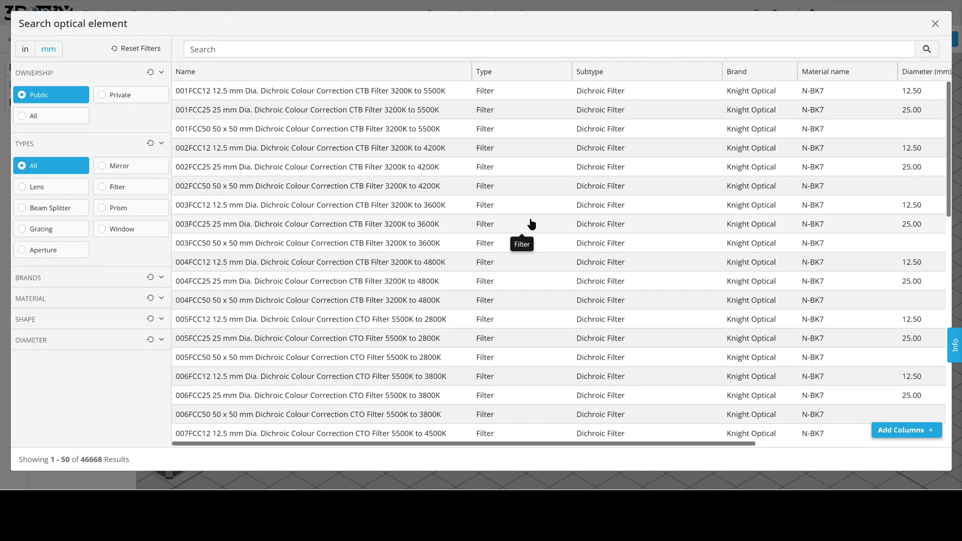
pyautogui.moveTo(570, 216)
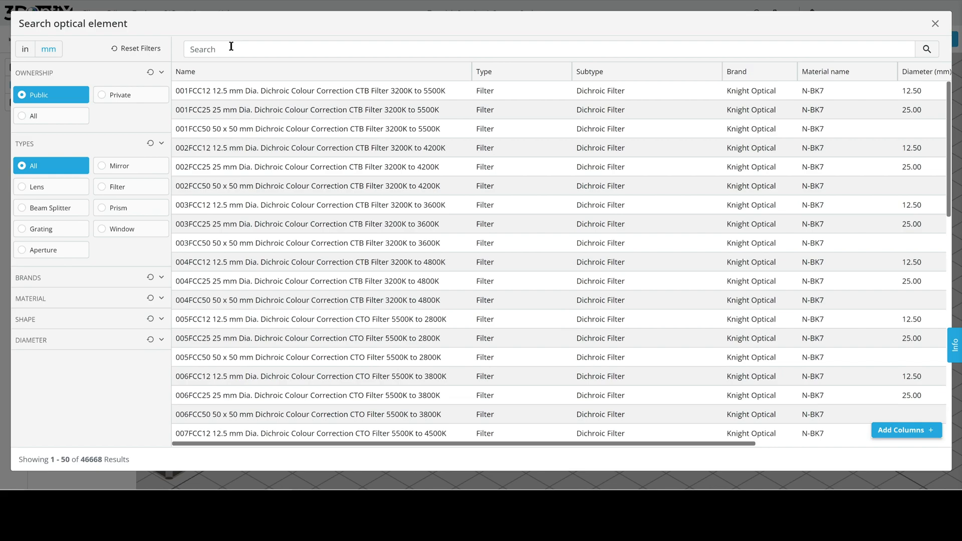
pyautogui.write('LA1384')
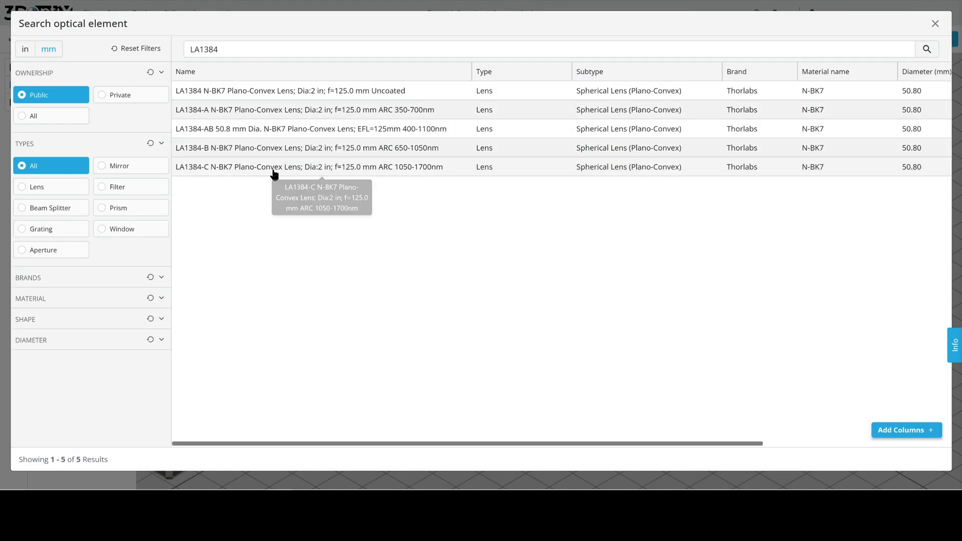
pyautogui.moveTo(395, 91)
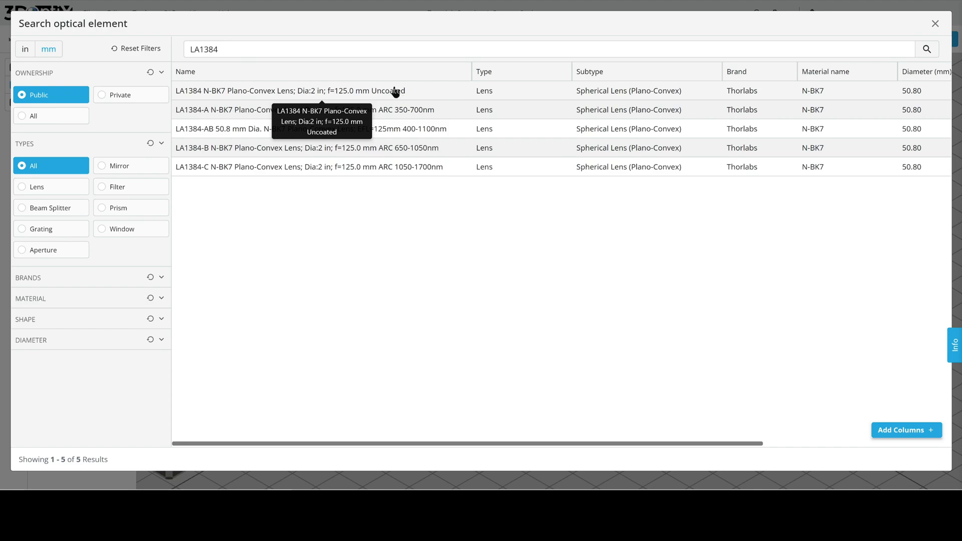
pyautogui.moveTo(425, 90)
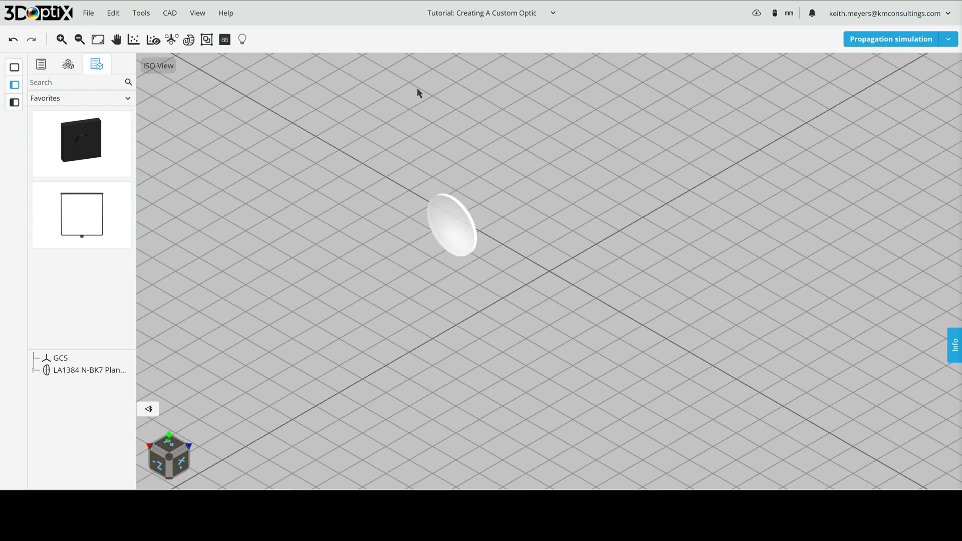
pyautogui.moveTo(483, 160)
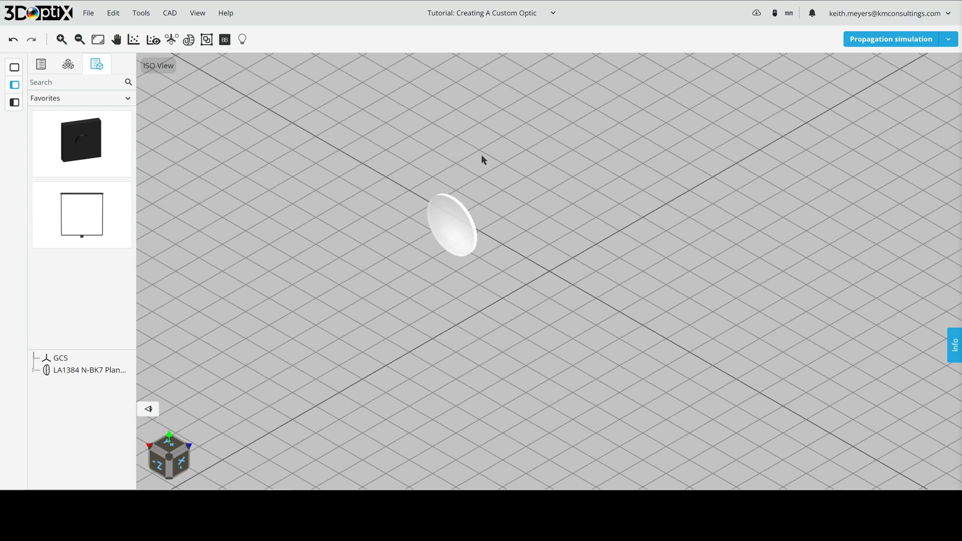
pyautogui.moveTo(458, 216)
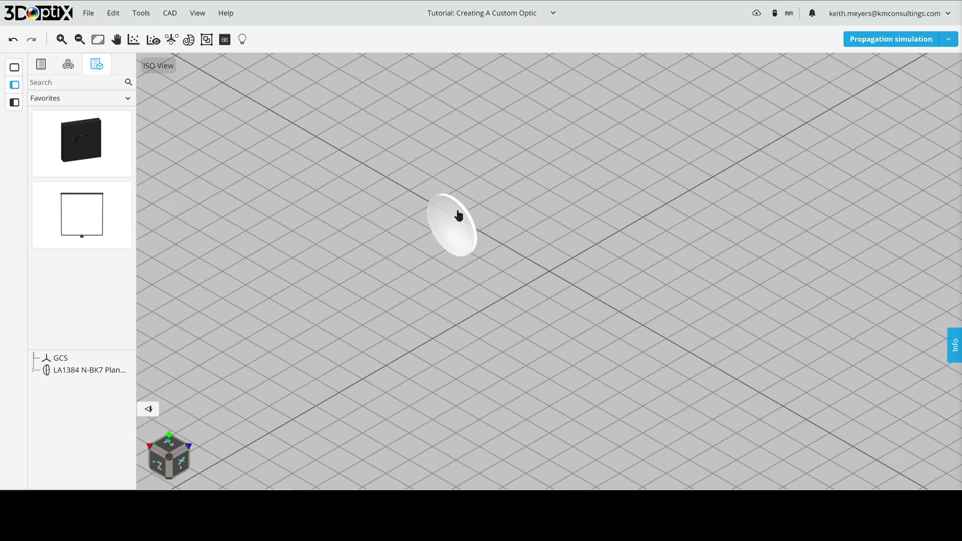
# Step: Select the inserted LA1384 lens and bring up its context menu
pyautogui.click(451, 227)
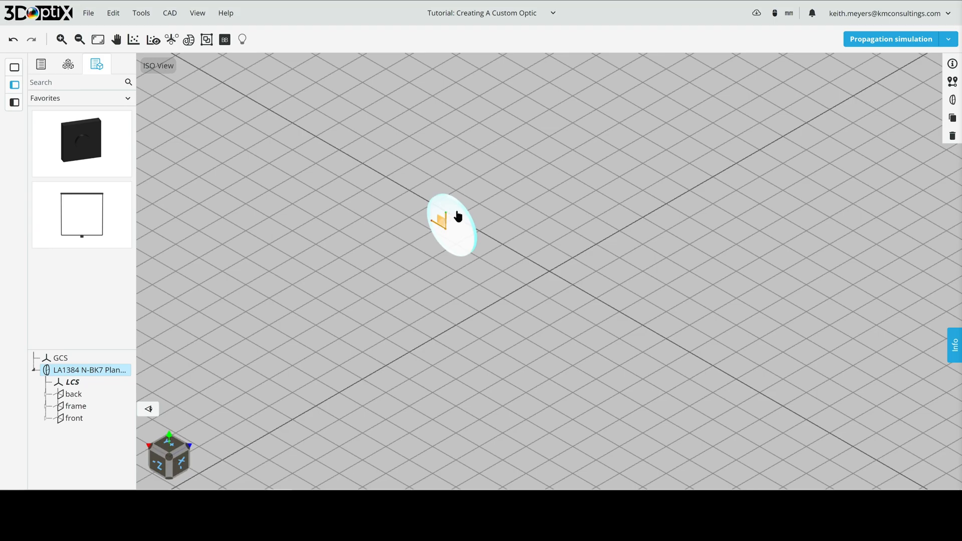
pyautogui.rightClick(451, 221)
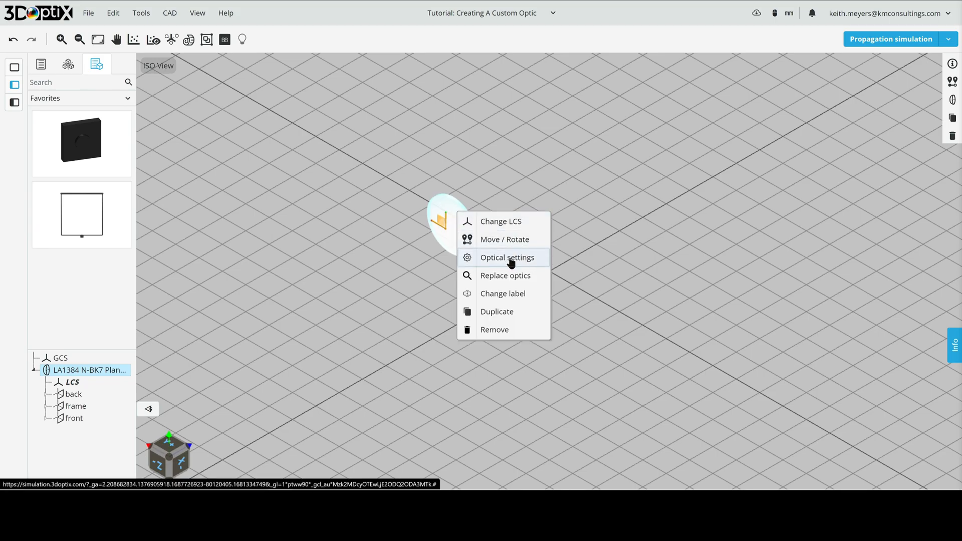
# Step: Open Optical settings for LA1384, showing its Thorlabs circular plano-convex basic info
pyautogui.click(506, 257)
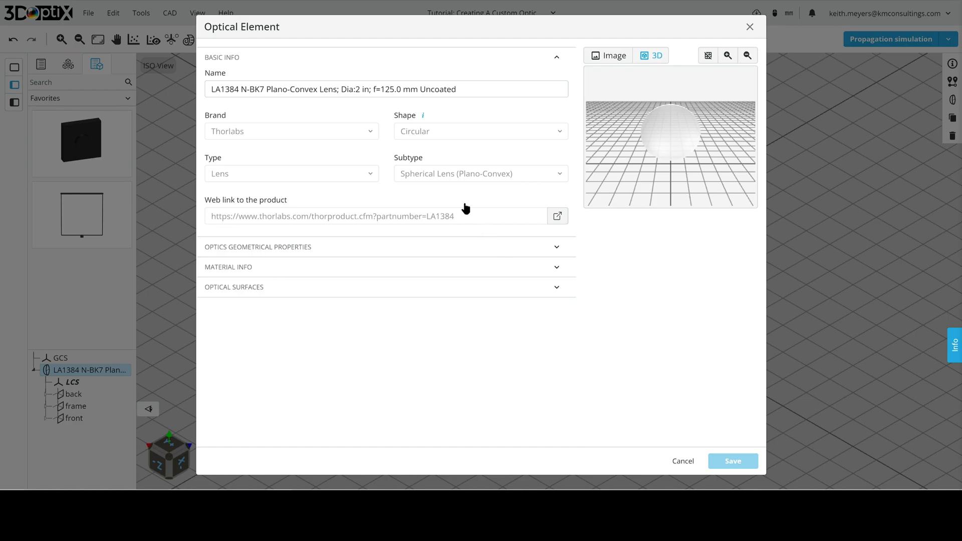
pyautogui.moveTo(385, 112)
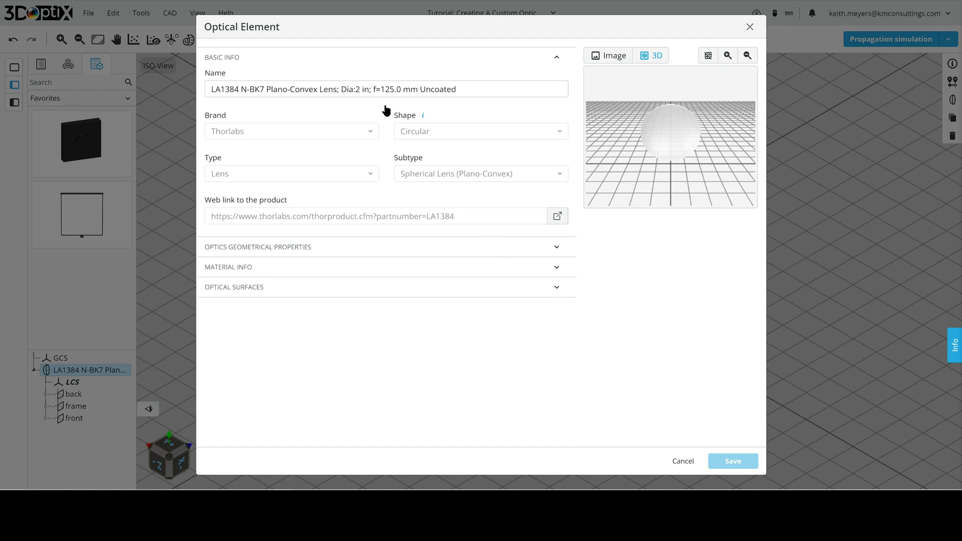
pyautogui.moveTo(375, 67)
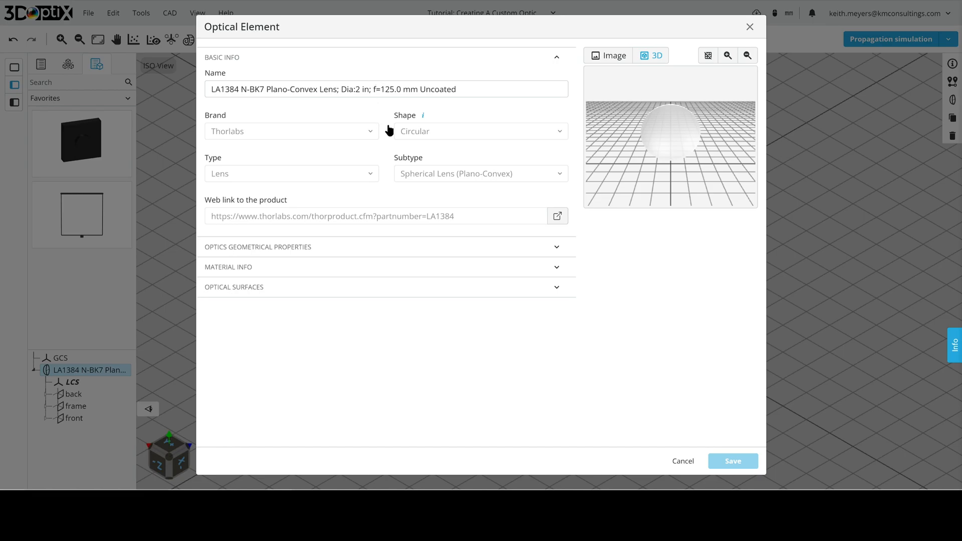
pyautogui.moveTo(386, 158)
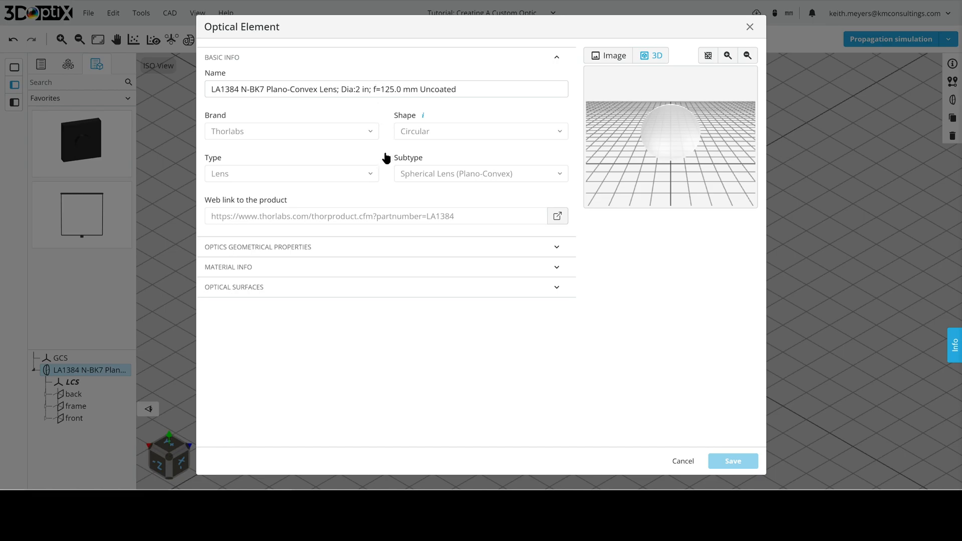
pyautogui.moveTo(381, 147)
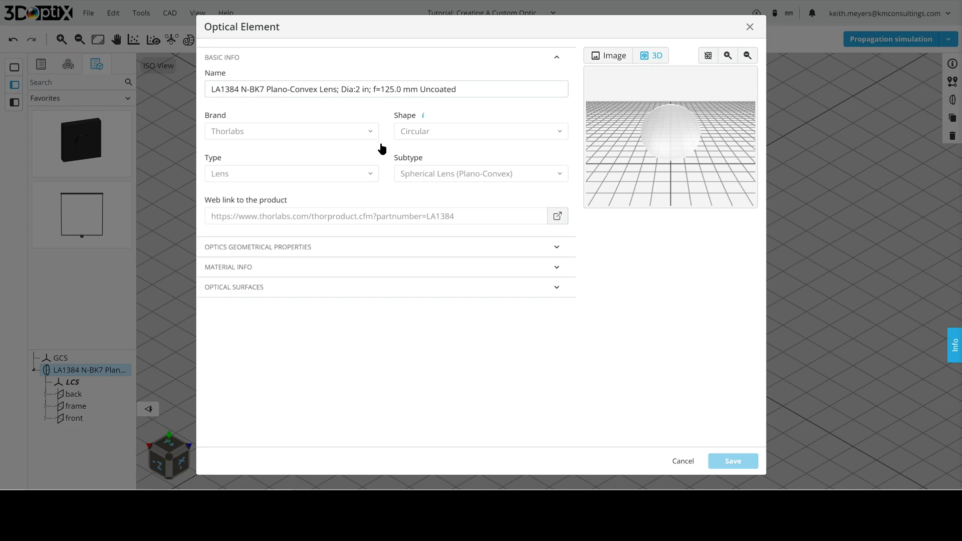
pyautogui.moveTo(330, 254)
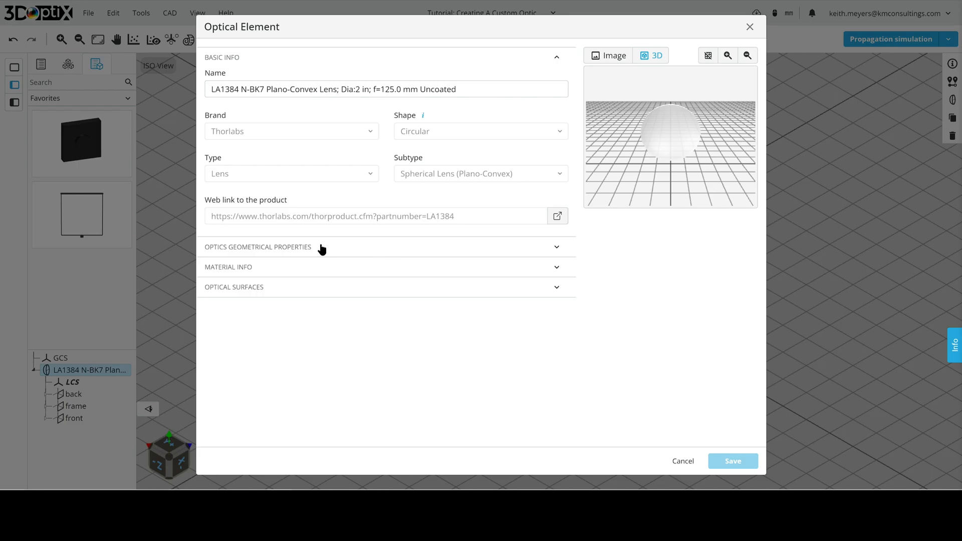
# Step: Expand Optics Geometrical Properties: 50.8 mm diameter, 8.2 mm thickness, R1 64.4 mm
pyautogui.click(258, 246)
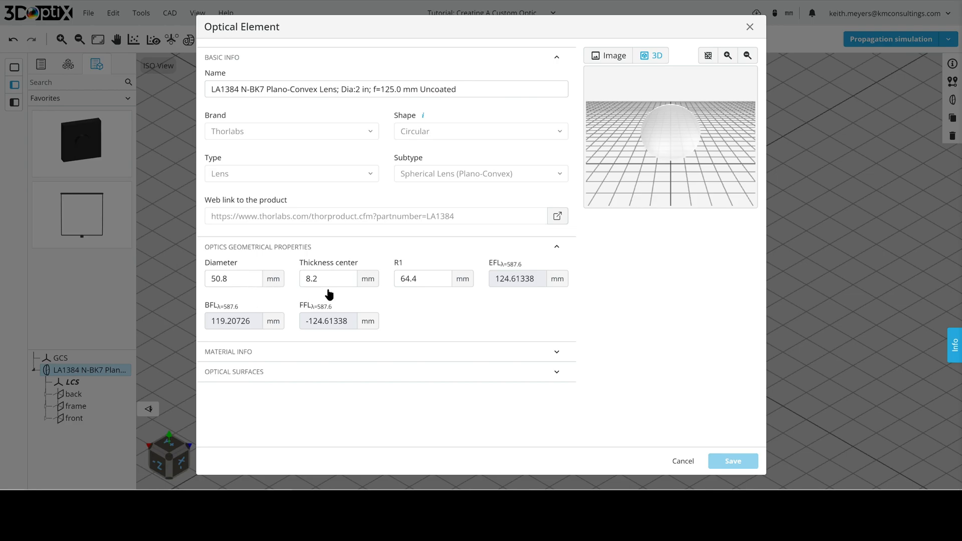
pyautogui.moveTo(436, 293)
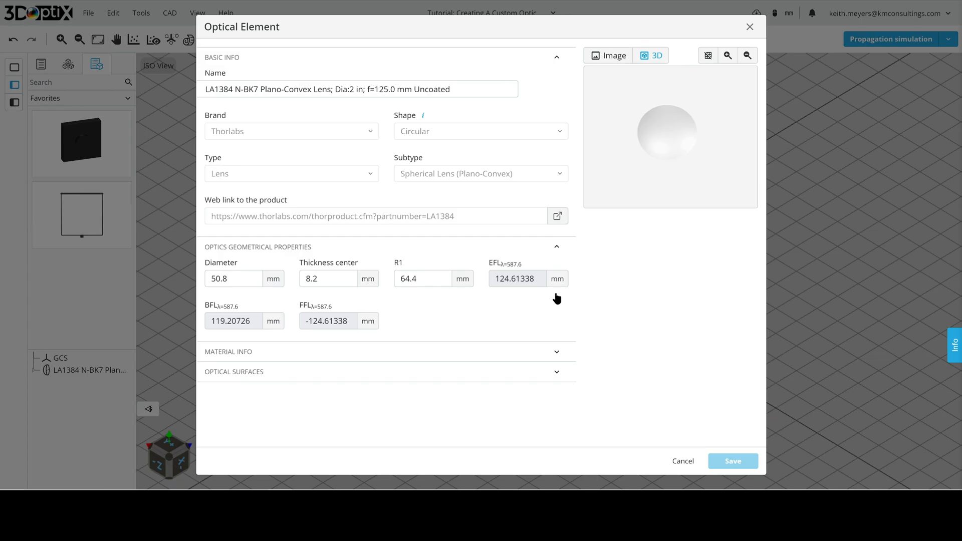
pyautogui.moveTo(613, 237)
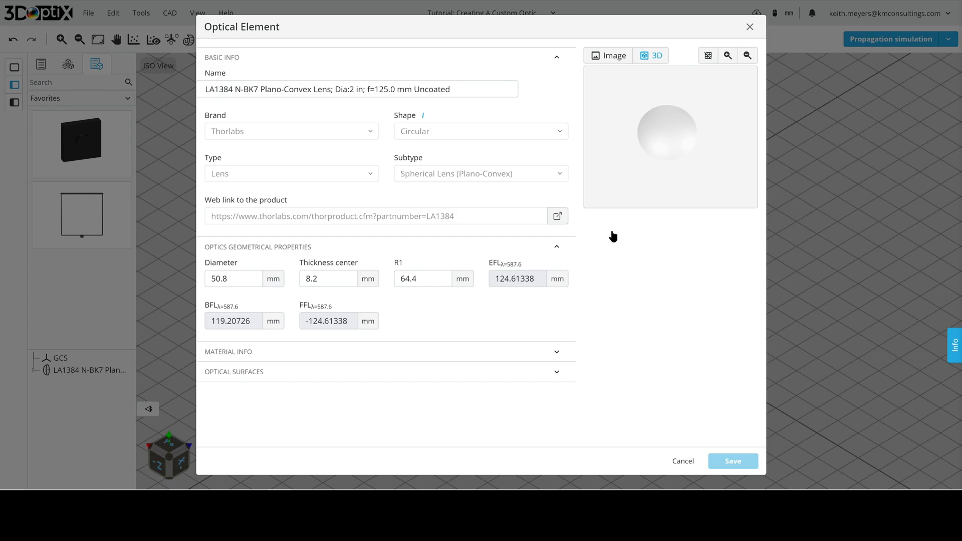
pyautogui.moveTo(662, 82)
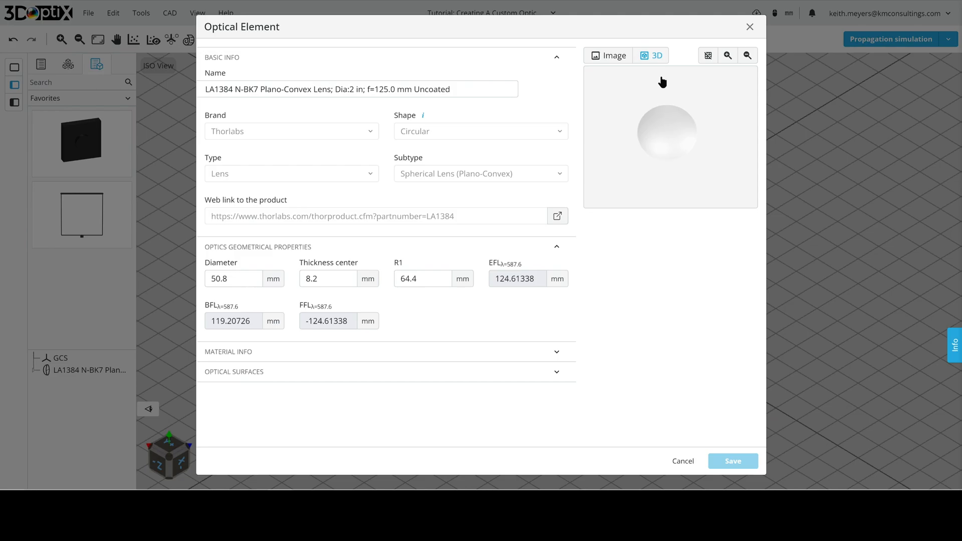
pyautogui.click(613, 55)
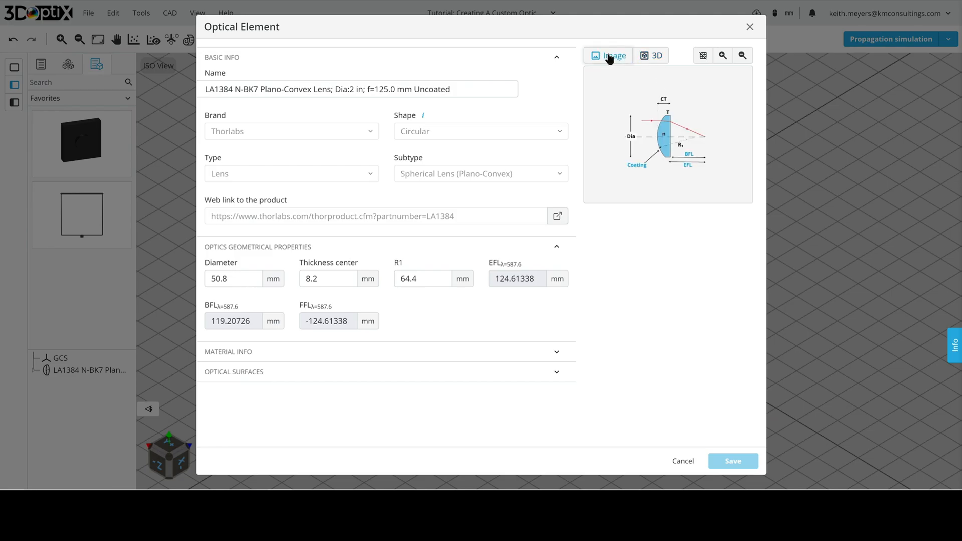
pyautogui.moveTo(696, 187)
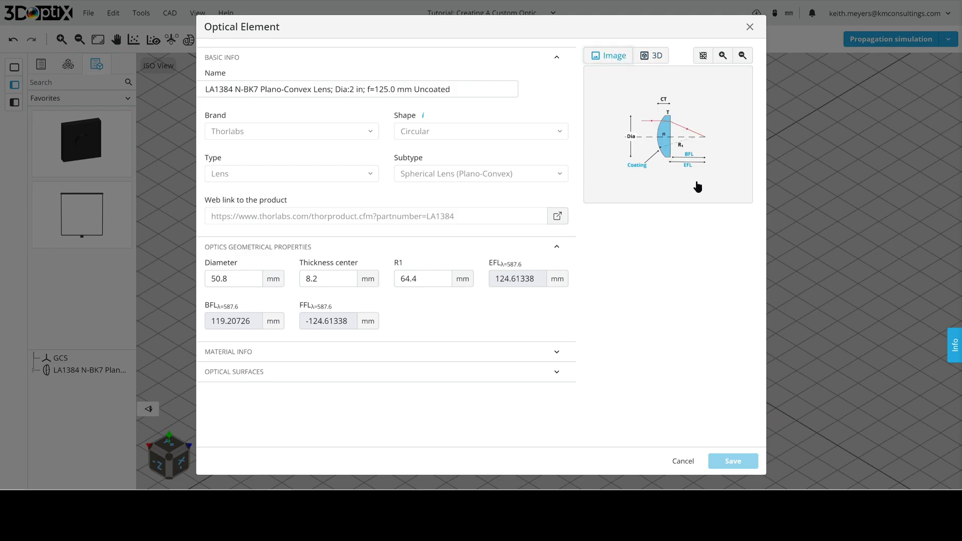
pyautogui.moveTo(695, 201)
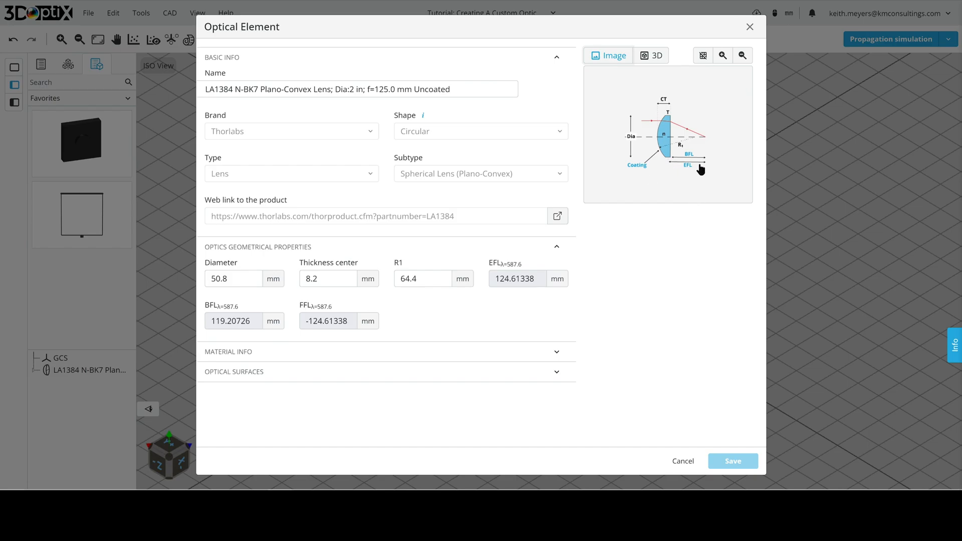
pyautogui.moveTo(704, 166)
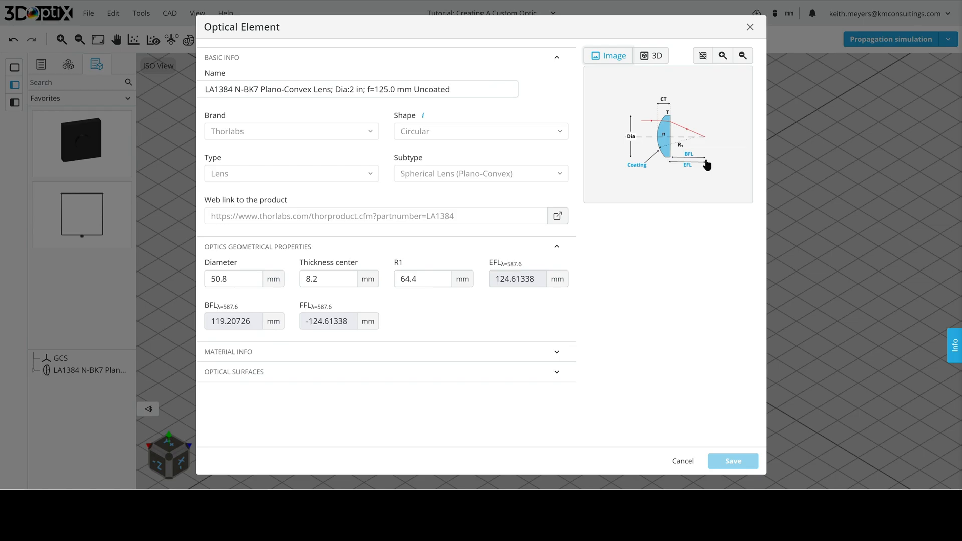
pyautogui.moveTo(670, 172)
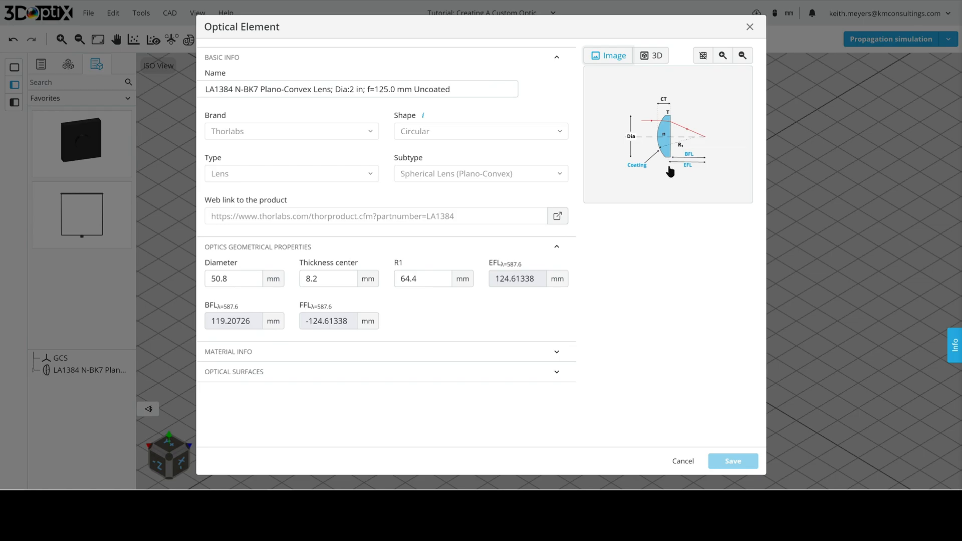
pyautogui.moveTo(689, 162)
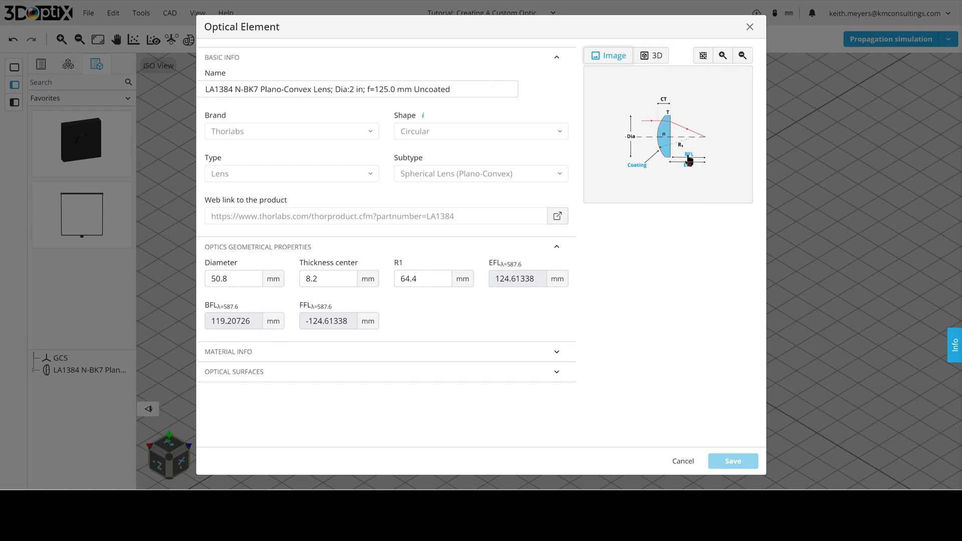
pyautogui.moveTo(666, 167)
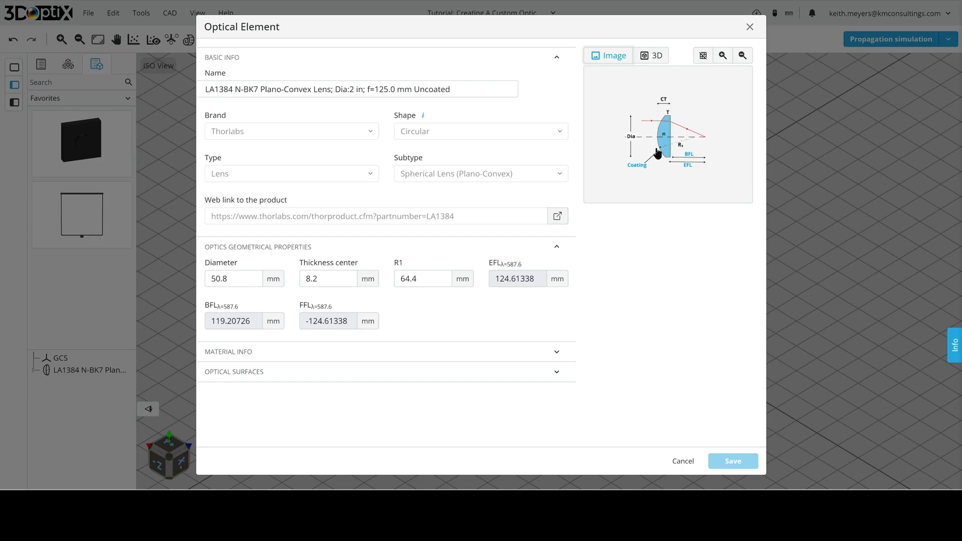
pyautogui.moveTo(659, 106)
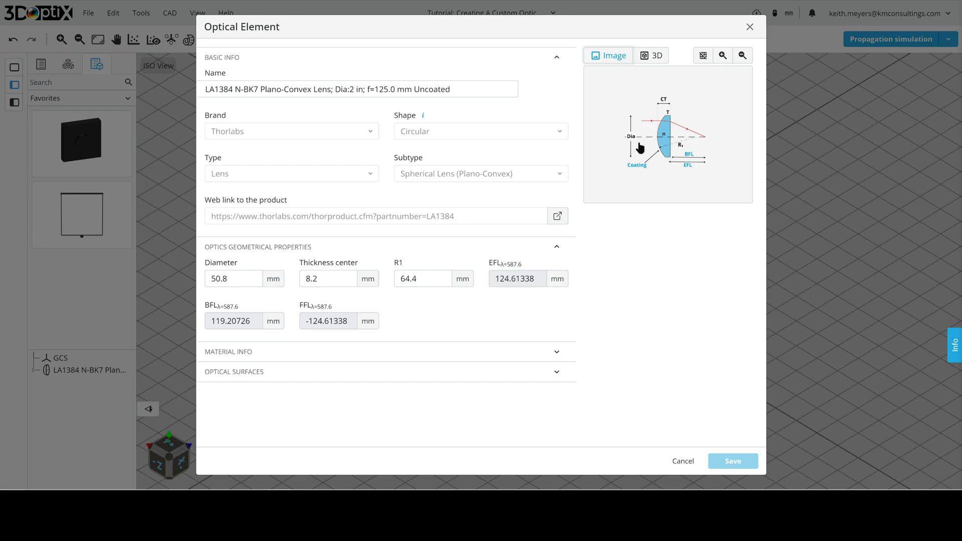
pyautogui.moveTo(664, 188)
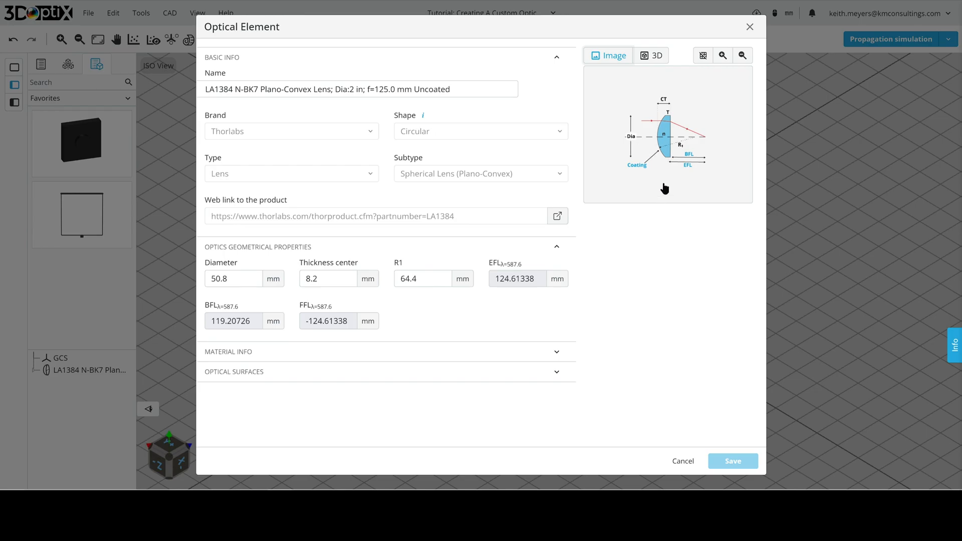
# Step: Switch the lens preview to 3D and enter a 40 mm diameter
pyautogui.click(653, 55)
pyautogui.write('LA1384:  Reduced Diameter, Extended Focal Length')
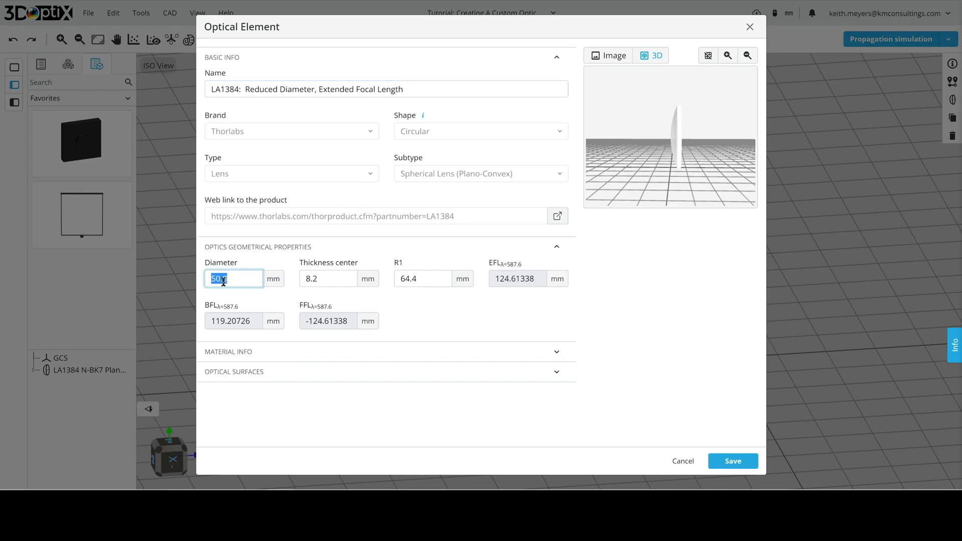
pyautogui.write('40')
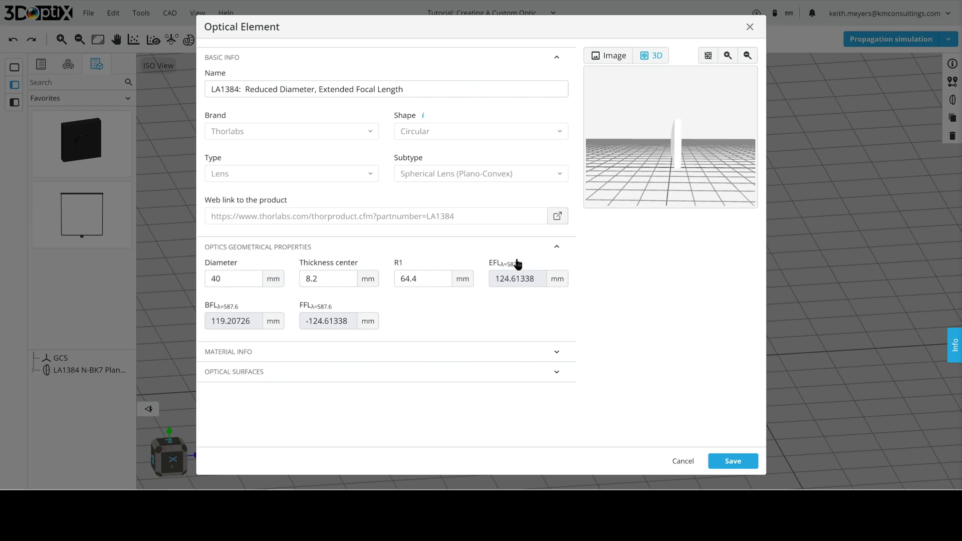
pyautogui.moveTo(348, 254)
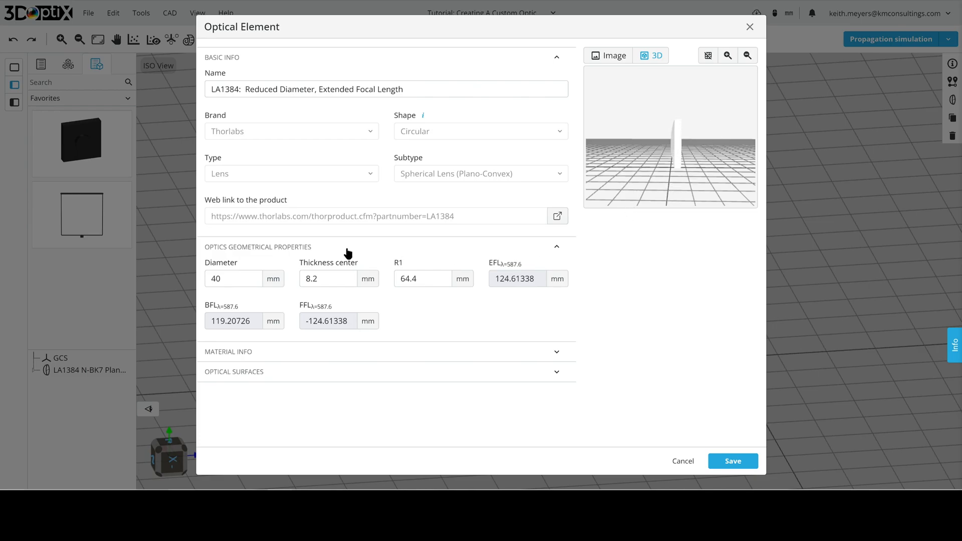
# Step: Replace R1 64.4 with 200 mm, extending EFL to about 387 mm
pyautogui.click(422, 279)
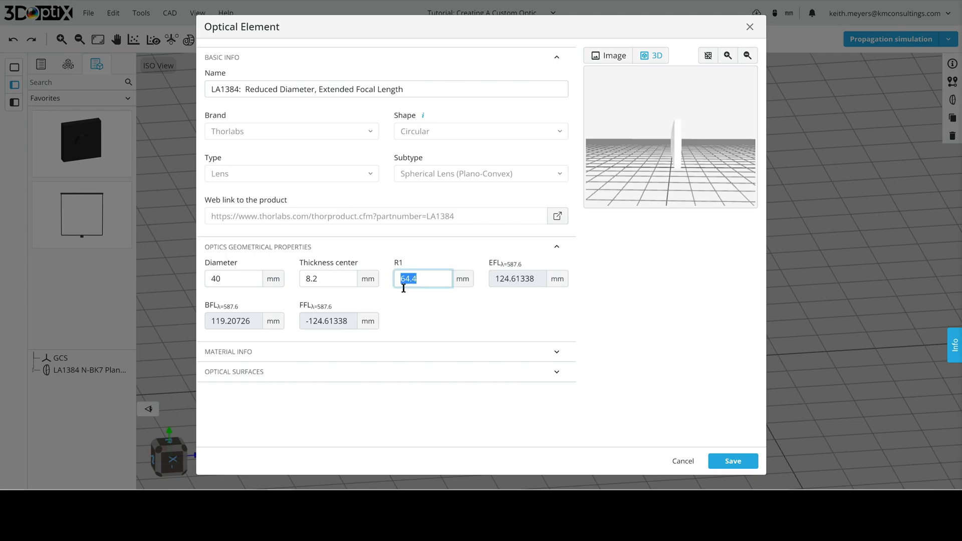
pyautogui.write('200')
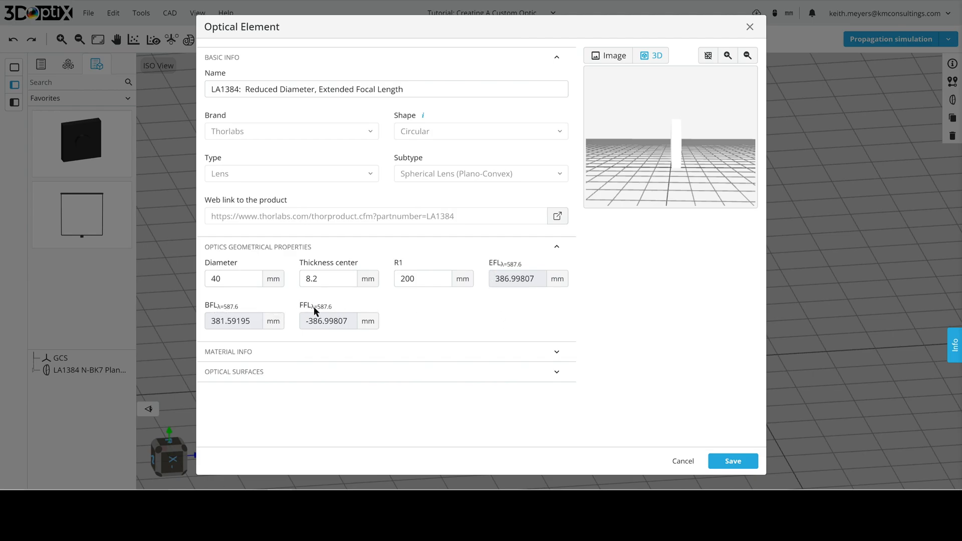
pyautogui.moveTo(503, 313)
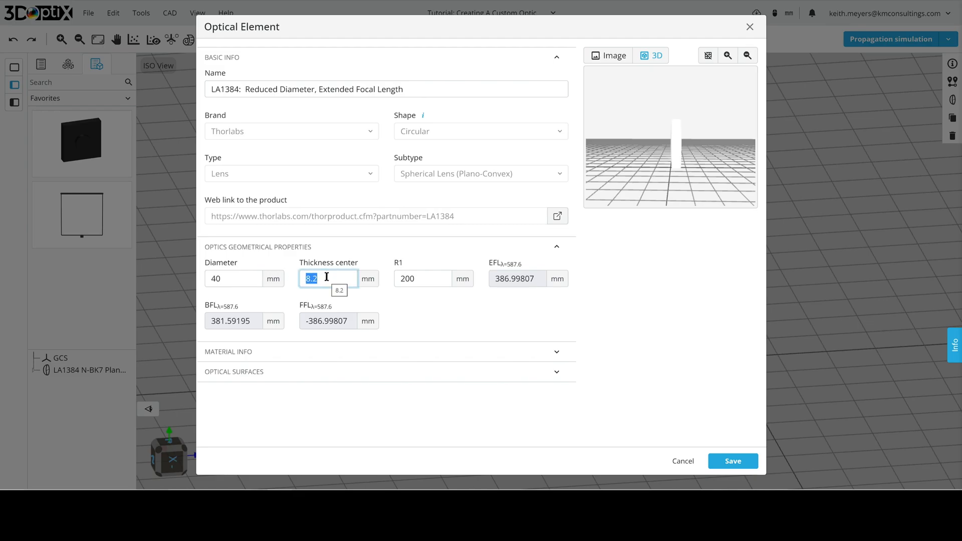
# Step: Change the center thickness from 8.2 to 5 mm, raising BFL to about 383.7 mm
pyautogui.write('5')
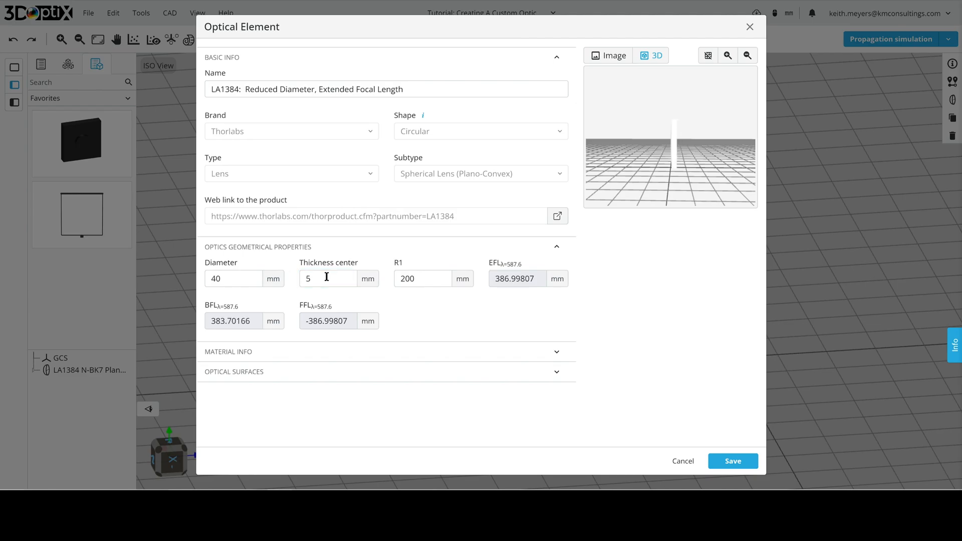
pyautogui.moveTo(334, 309)
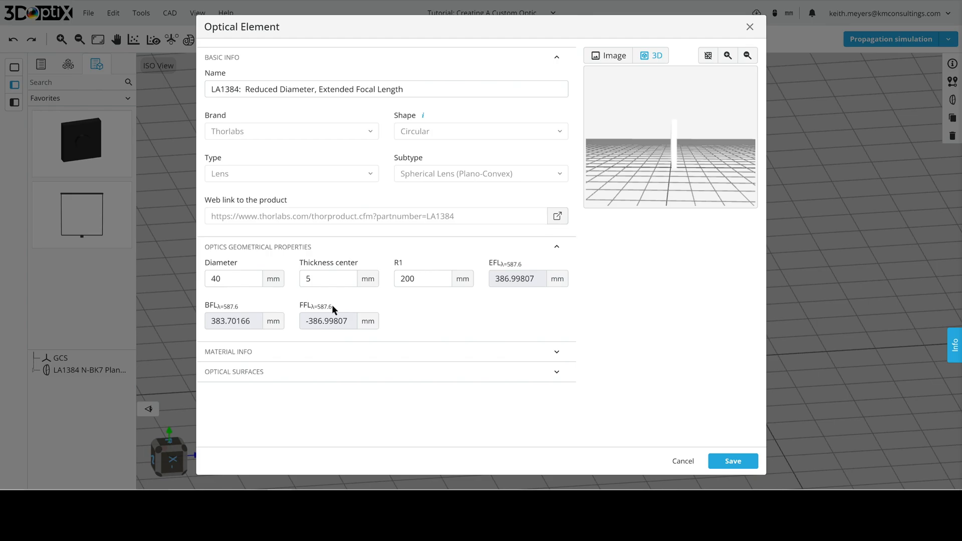
pyautogui.moveTo(361, 268)
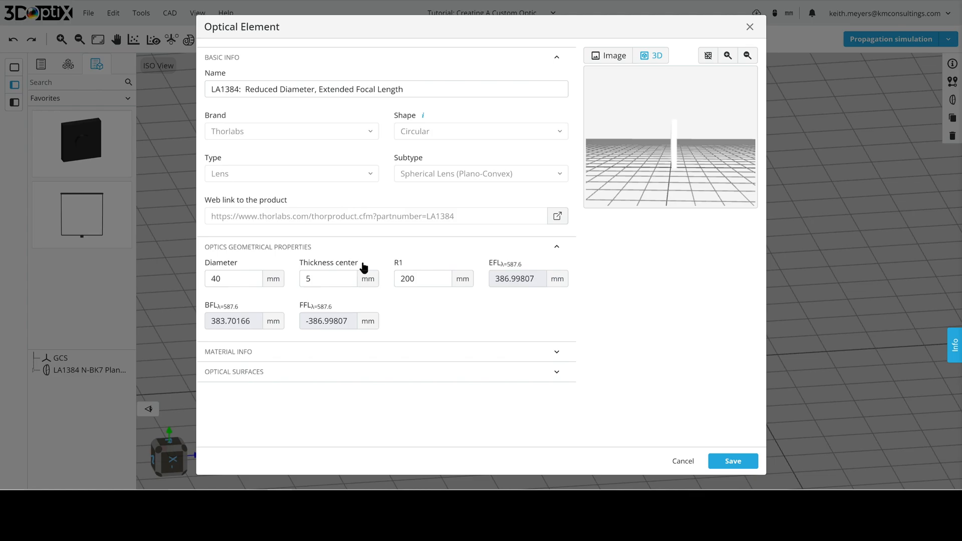
pyautogui.moveTo(372, 253)
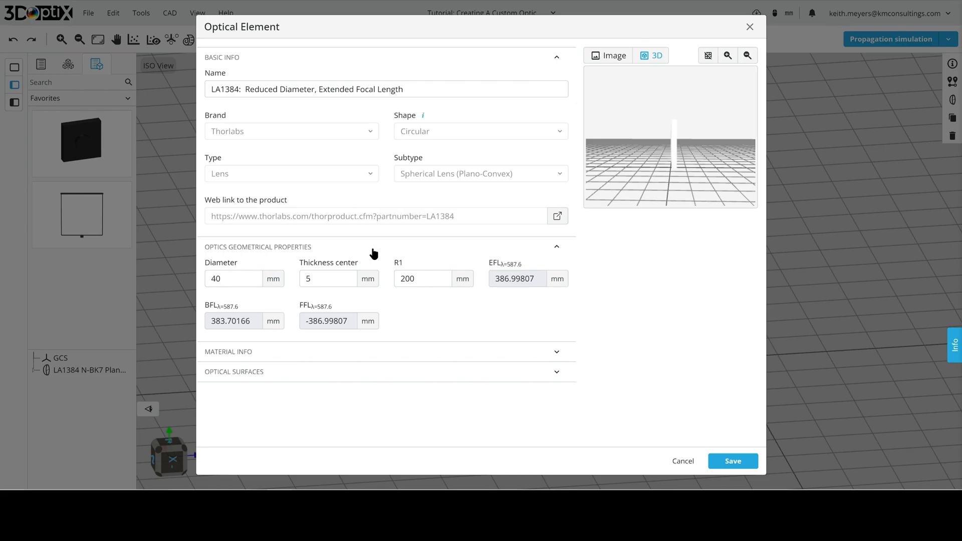
pyautogui.moveTo(711, 213)
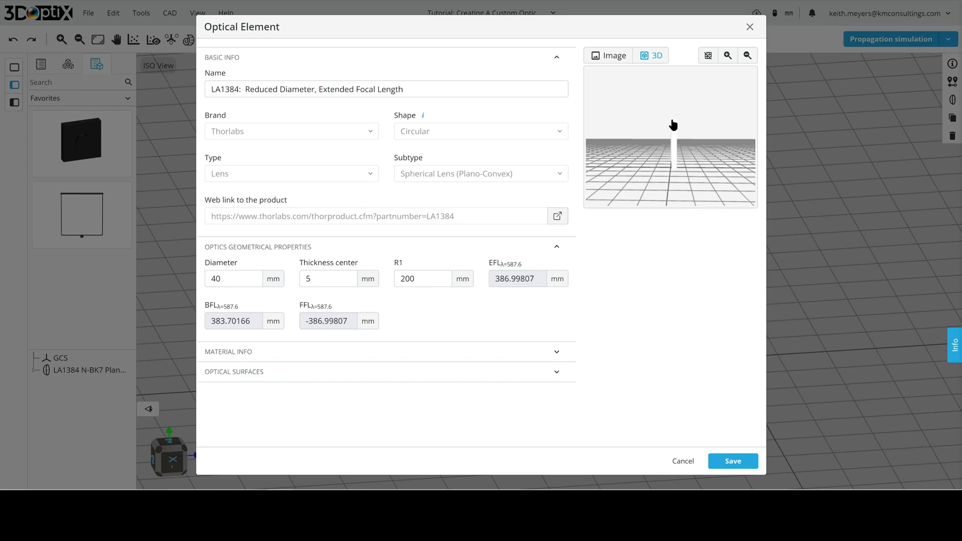
pyautogui.moveTo(677, 125)
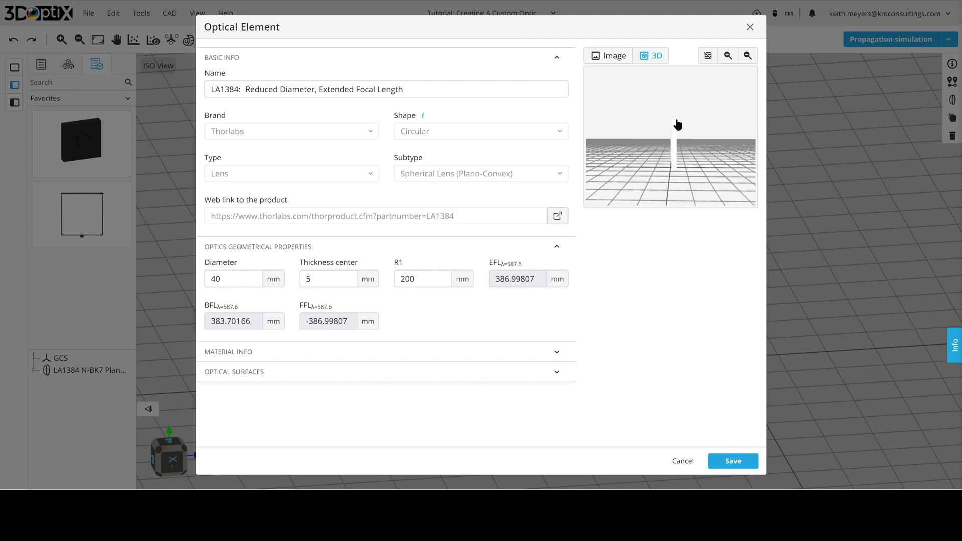
pyautogui.moveTo(670, 120)
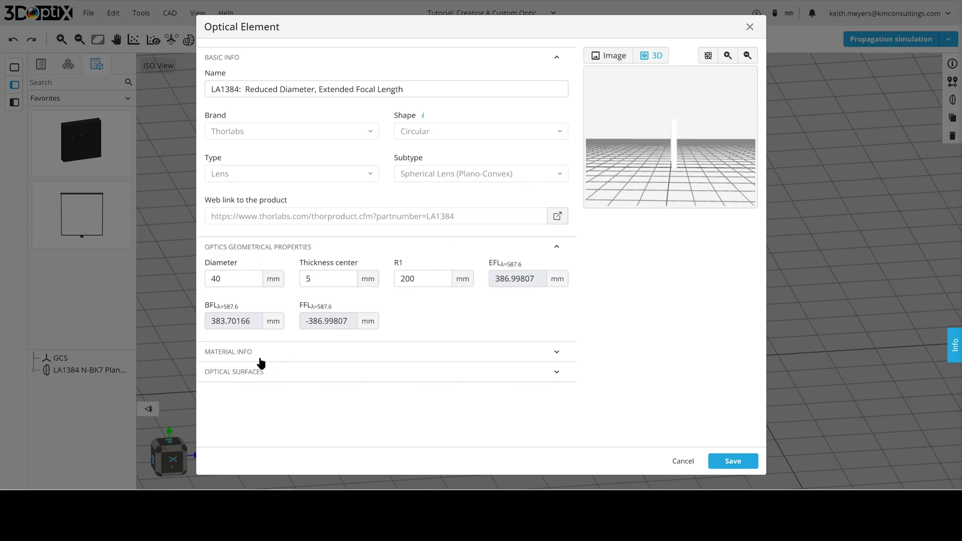
# Step: Reveal N-BK7 material info and set wavelength to 550 nm after trying 1000 nm
pyautogui.scroll(-3)
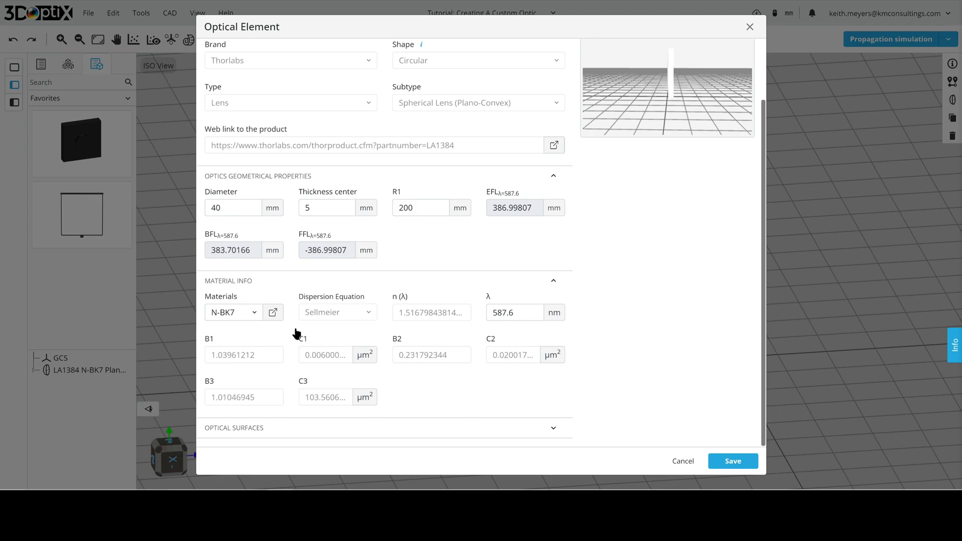
pyautogui.moveTo(297, 330)
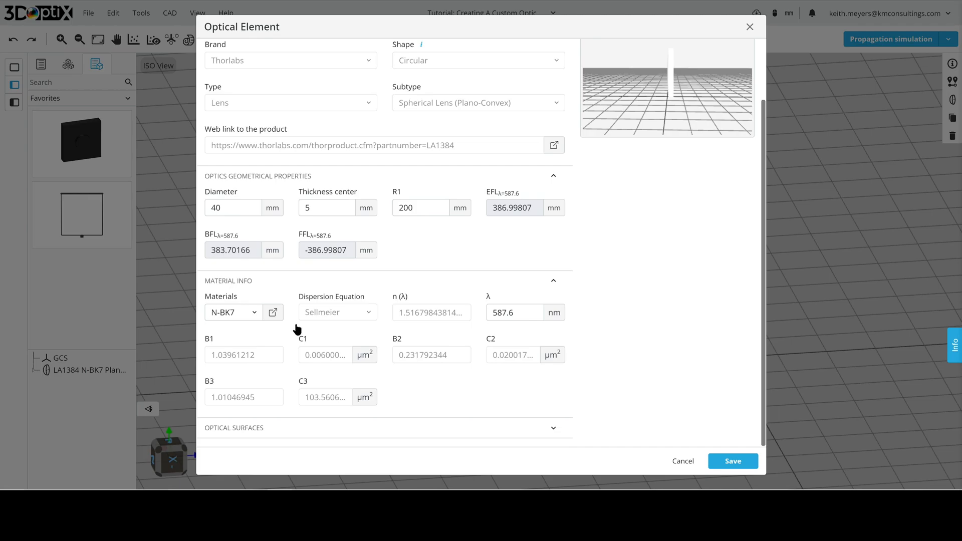
pyautogui.moveTo(353, 322)
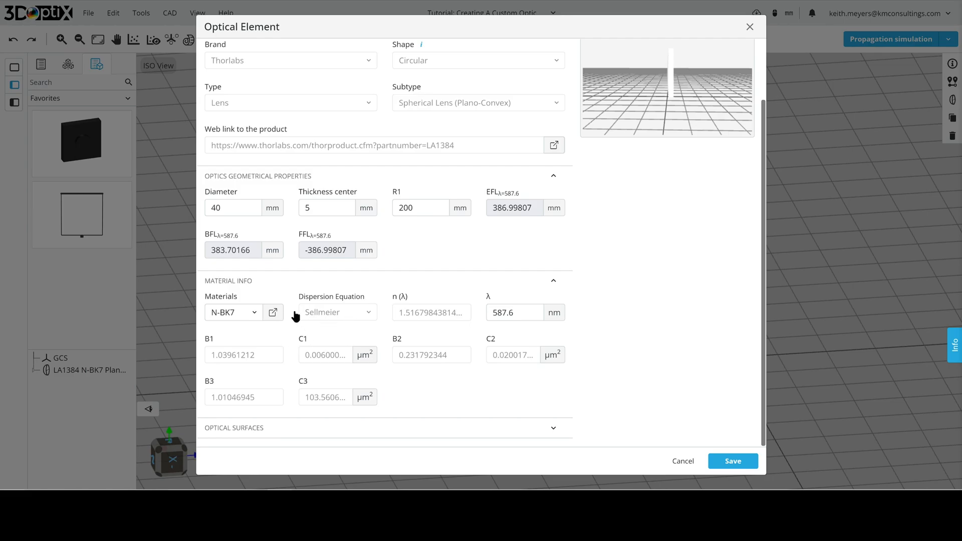
pyautogui.moveTo(291, 326)
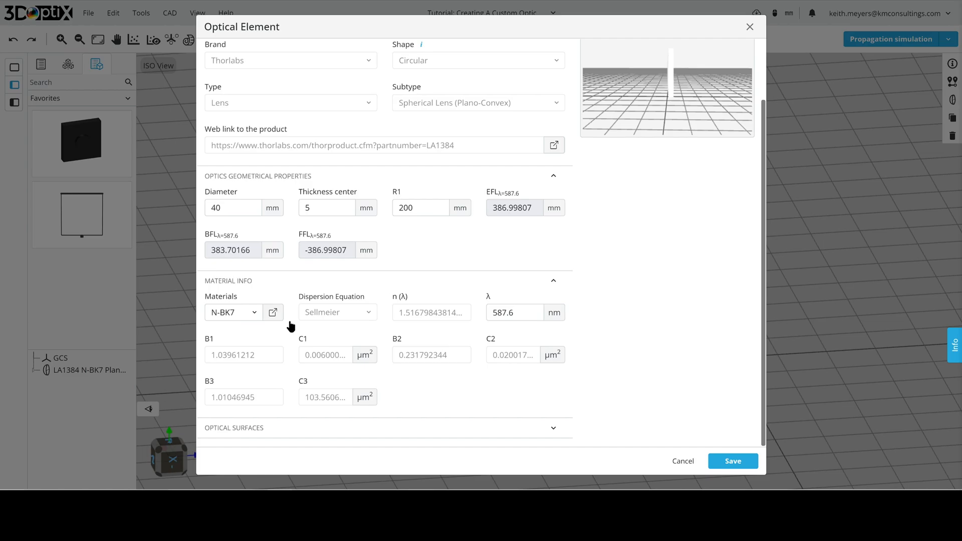
pyautogui.moveTo(344, 368)
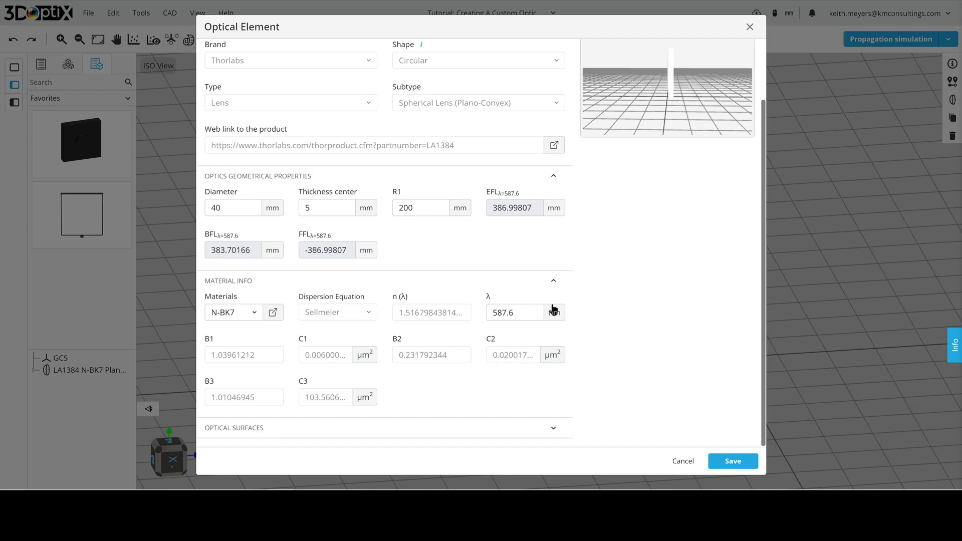
pyautogui.moveTo(599, 330)
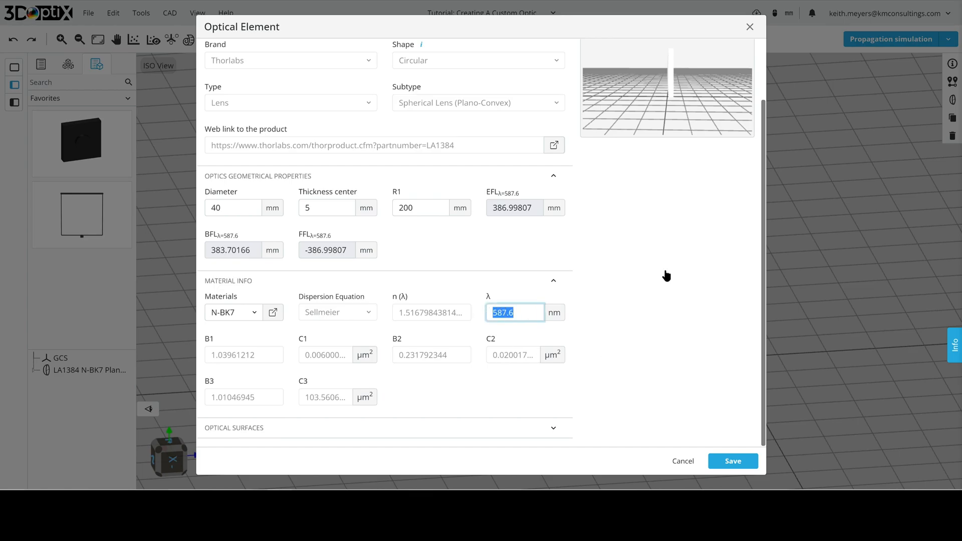
pyautogui.write('1000')
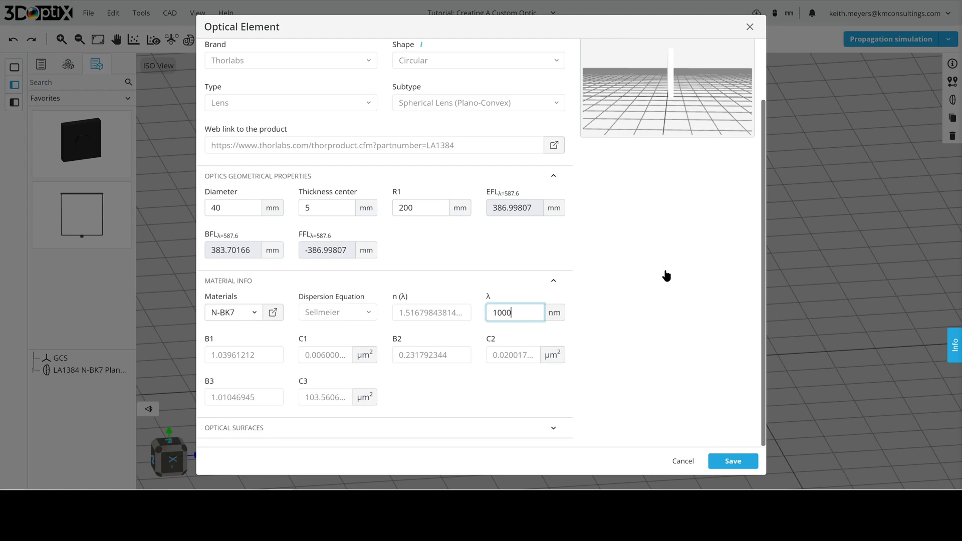
pyautogui.write('1000')
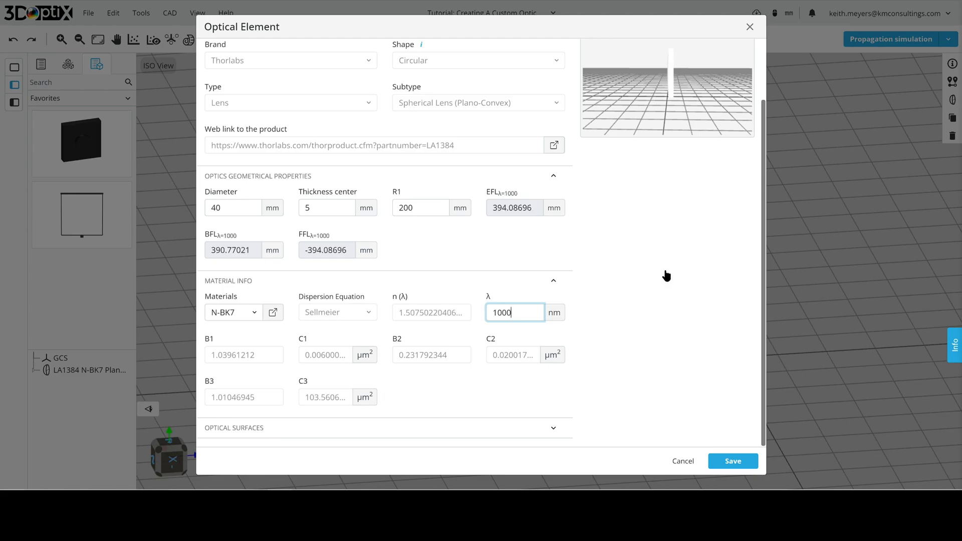
pyautogui.write('5')
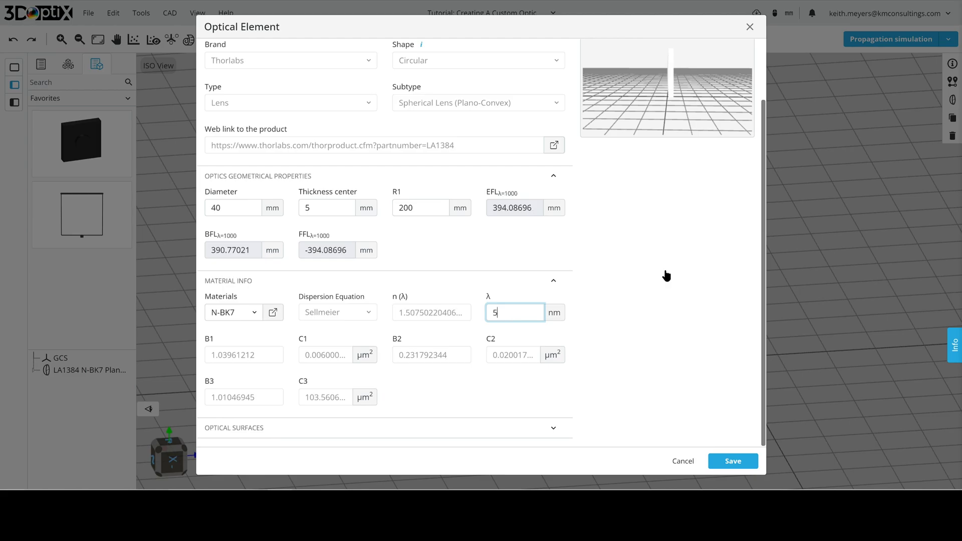
pyautogui.write('50')
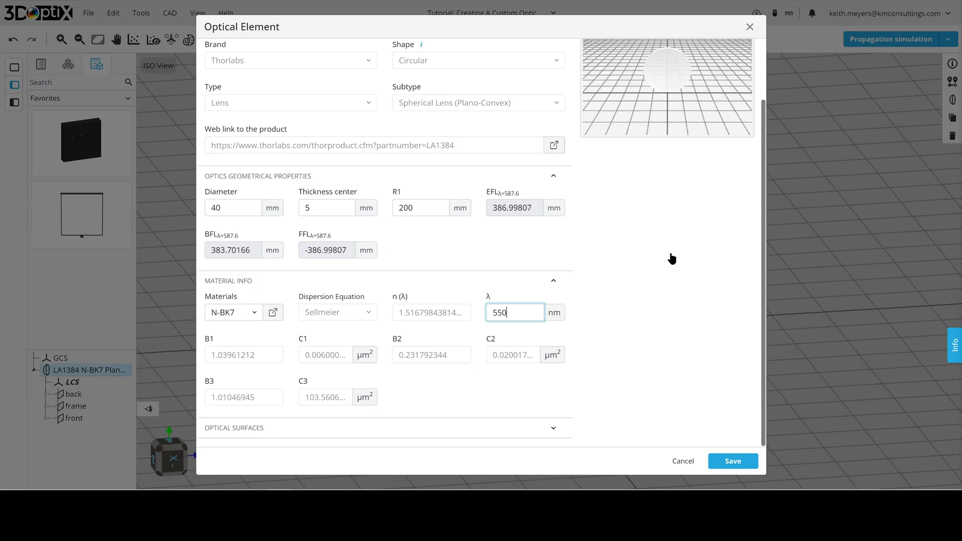
# Step: Change the lens material to N-LAF36
pyautogui.click(233, 311)
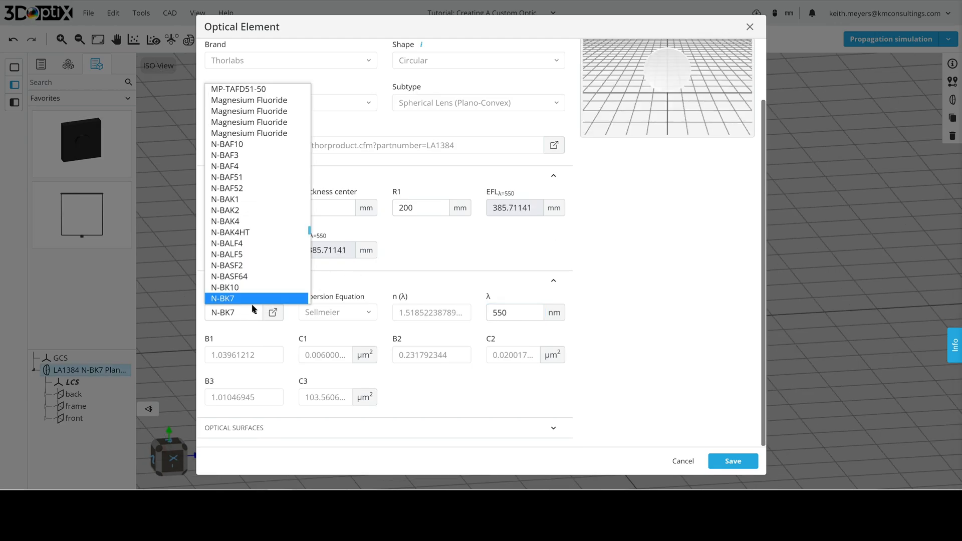
pyautogui.scroll(-3)
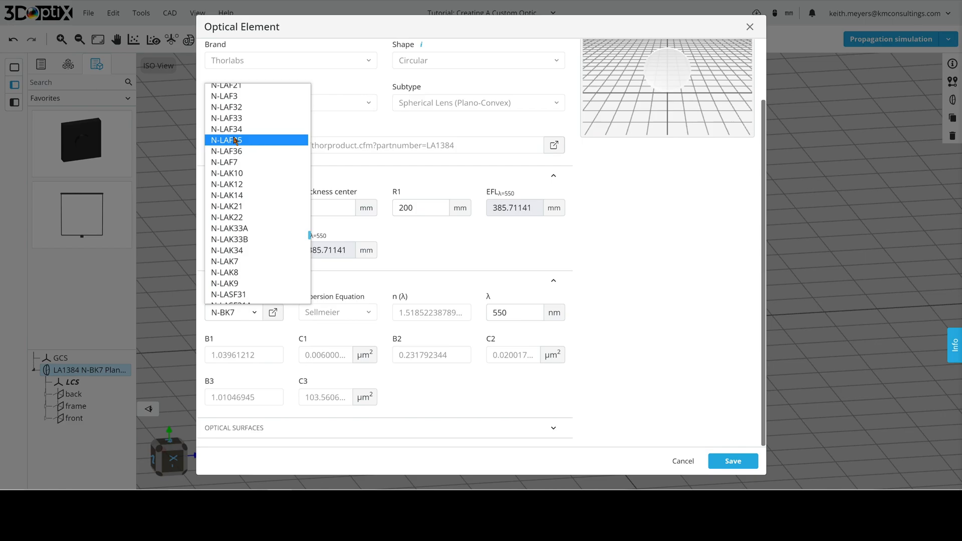
pyautogui.click(225, 140)
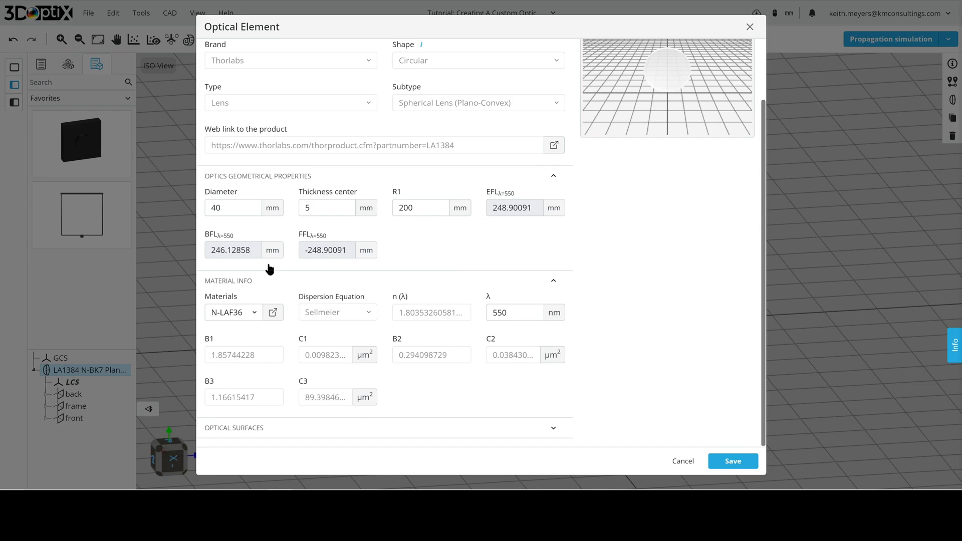
pyautogui.moveTo(457, 406)
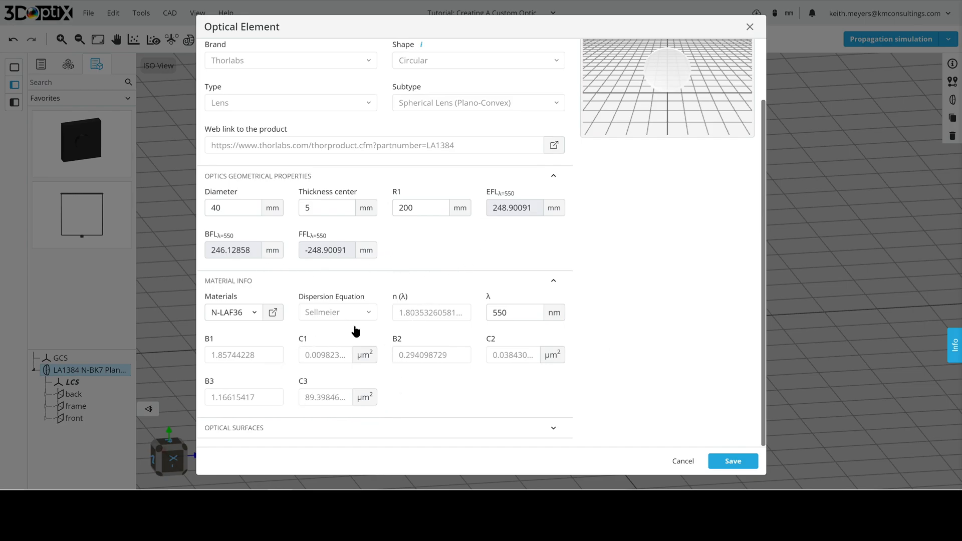
pyautogui.moveTo(348, 339)
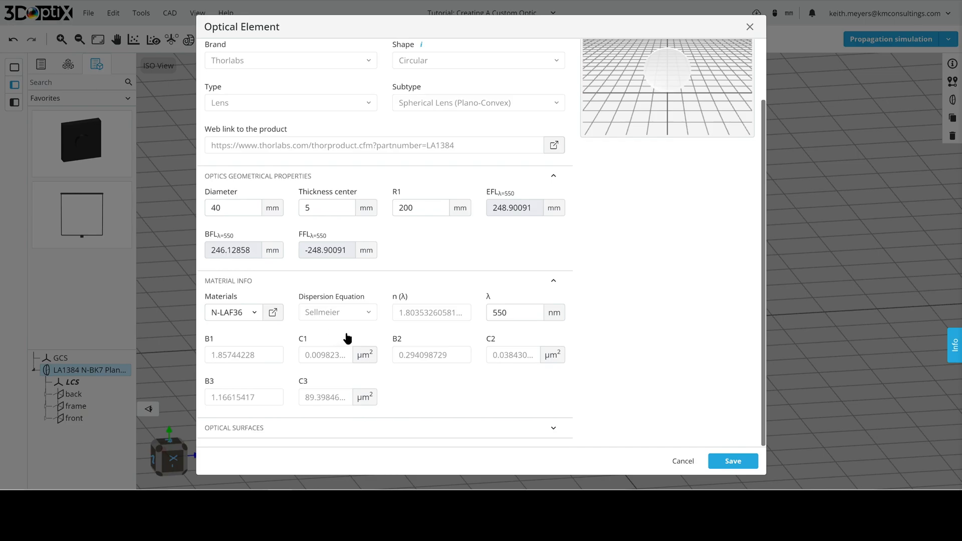
# Step: Set the design wavelength to 1000 nm, giving an EFL of about 256.4 mm
pyautogui.click(514, 312)
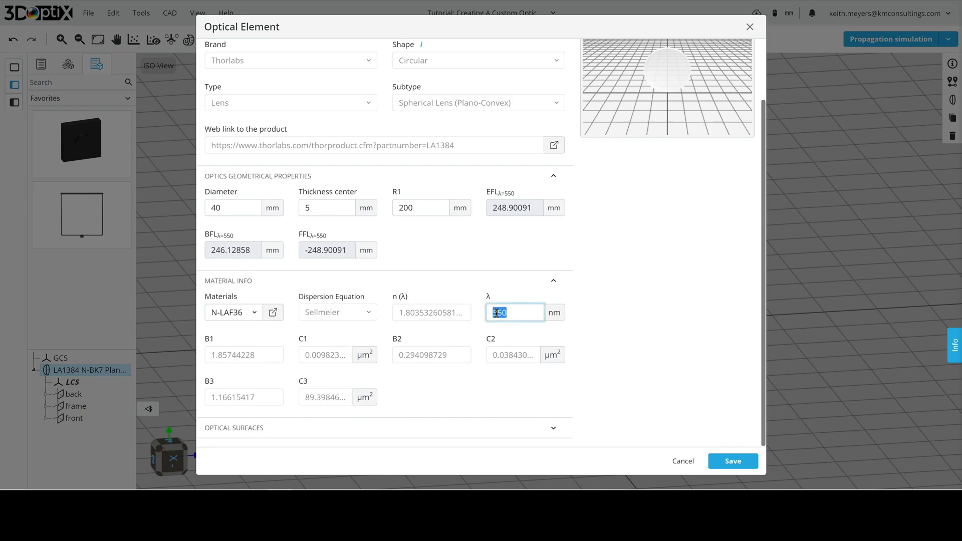
pyautogui.write('1000')
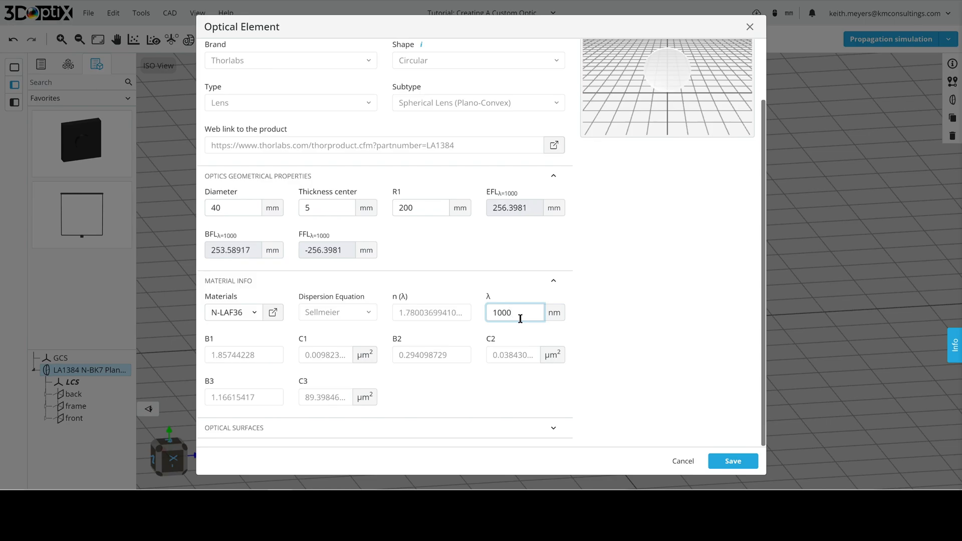
pyautogui.moveTo(518, 184)
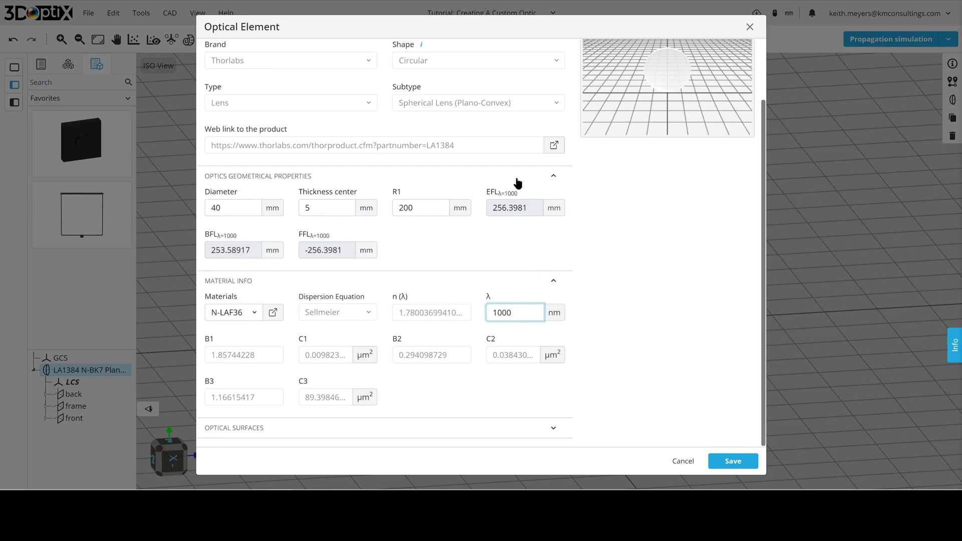
pyautogui.moveTo(499, 358)
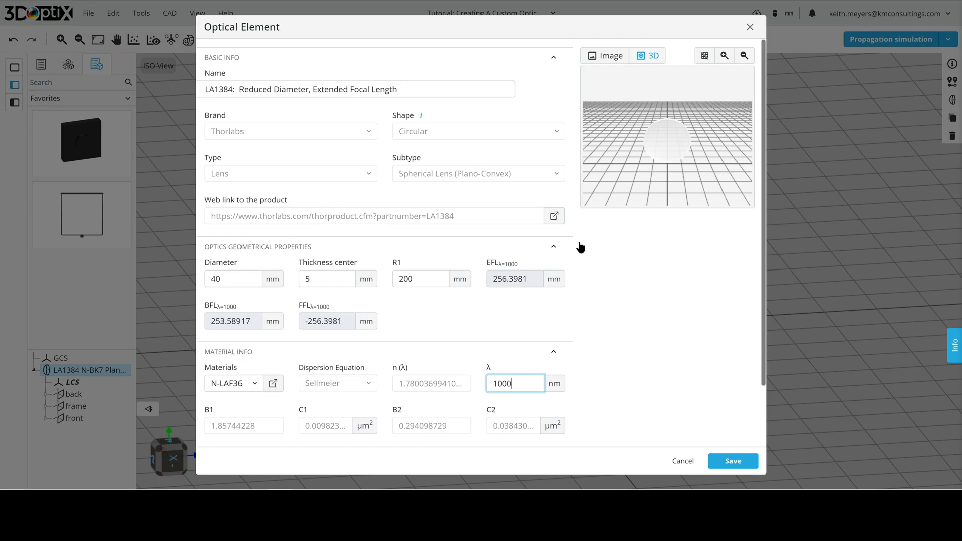
pyautogui.scroll(-3)
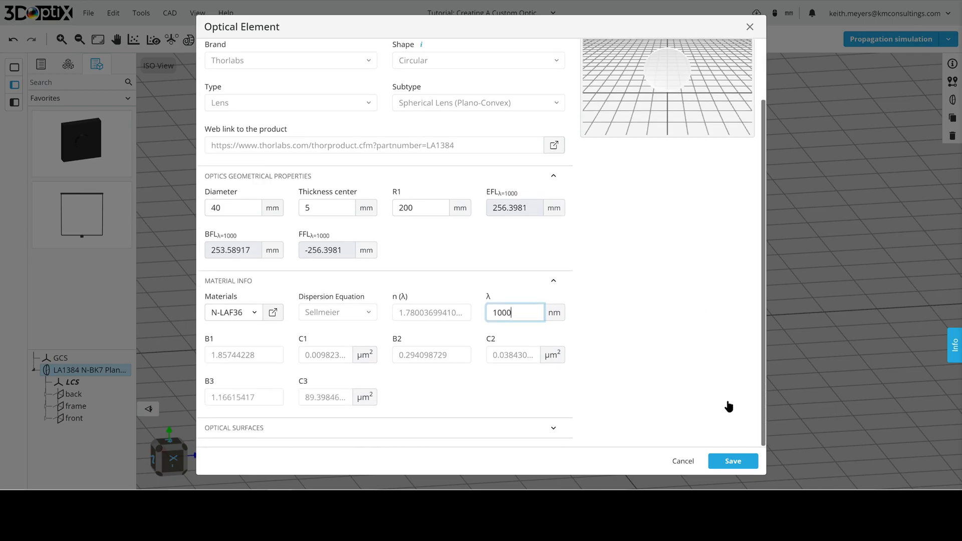
# Step: Save the customized LA1384 lens and select it in the 3D layout
pyautogui.click(732, 461)
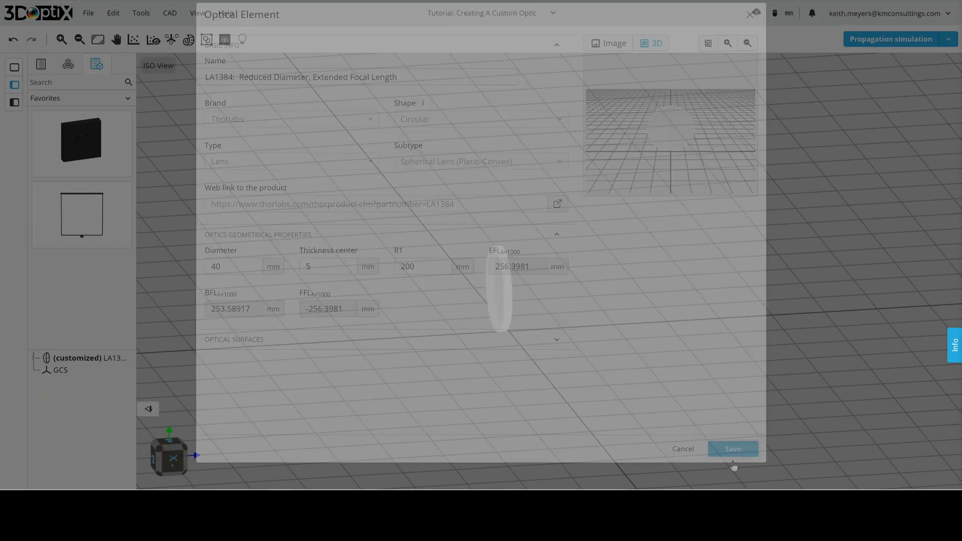
pyautogui.click(732, 449)
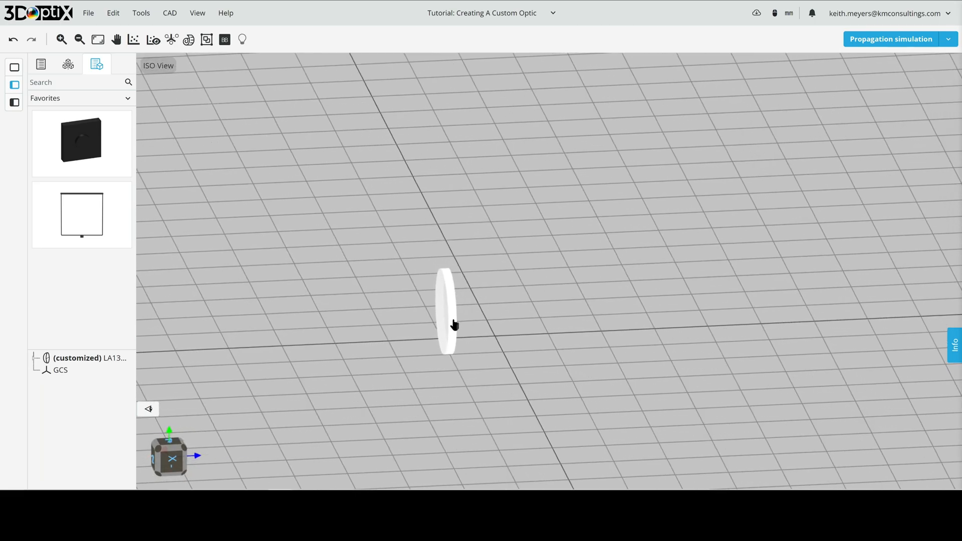
pyautogui.click(446, 309)
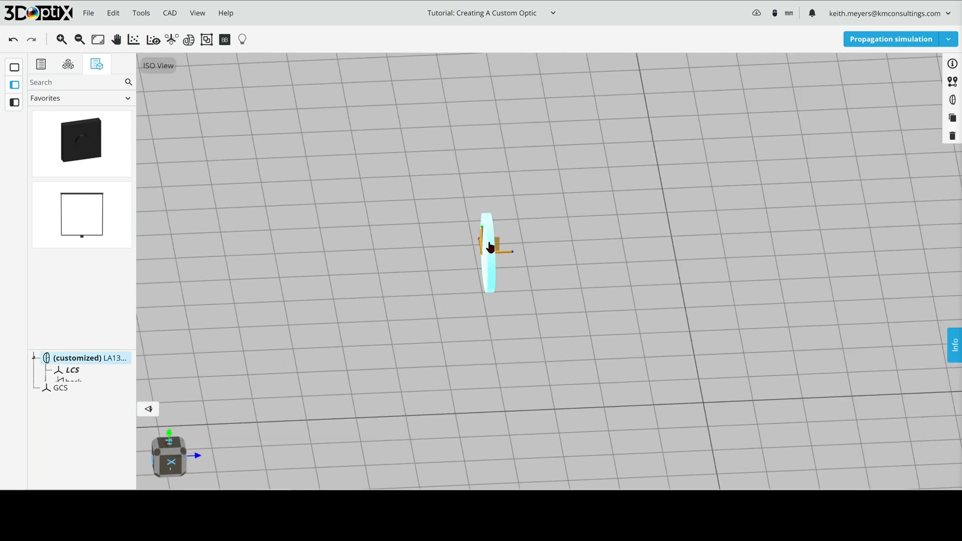
pyautogui.click(33, 358)
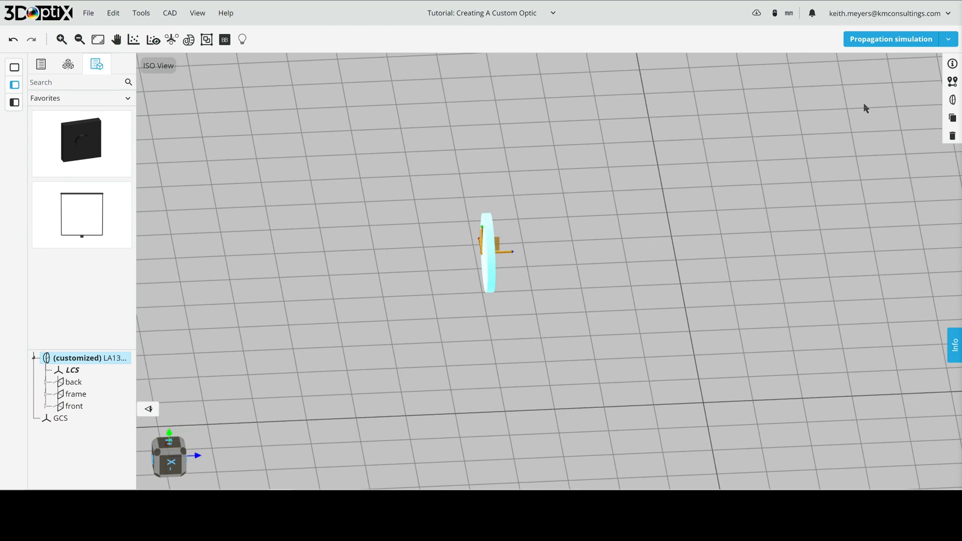
pyautogui.moveTo(942, 73)
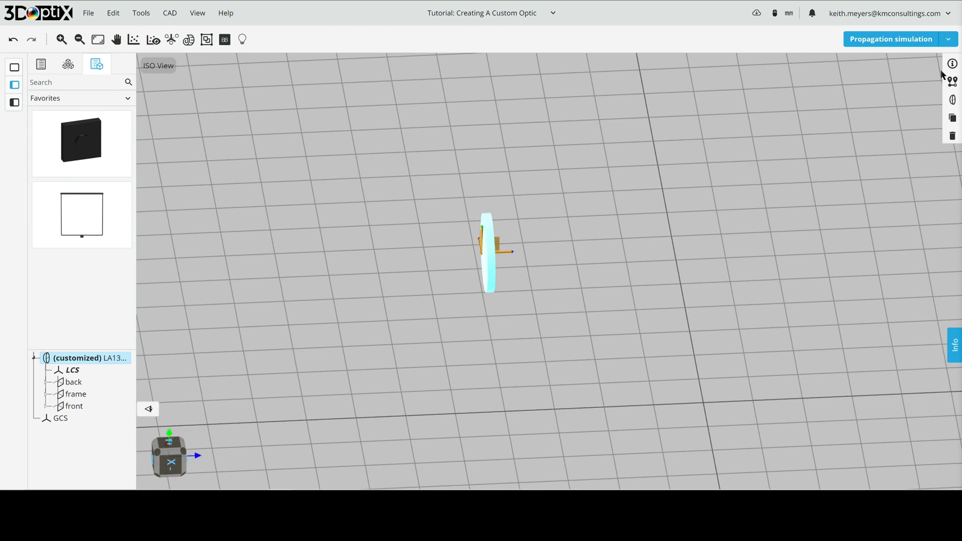
pyautogui.click(952, 63)
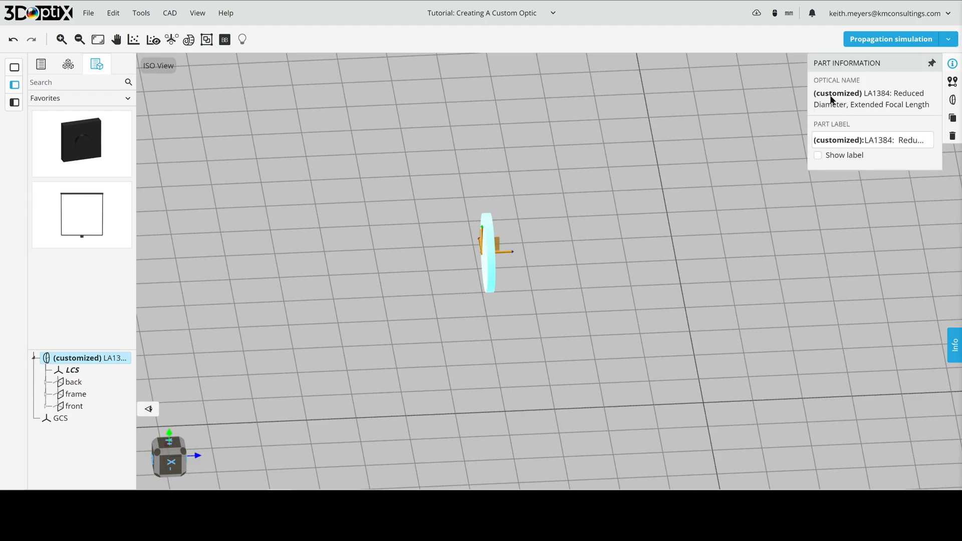
pyautogui.moveTo(897, 96)
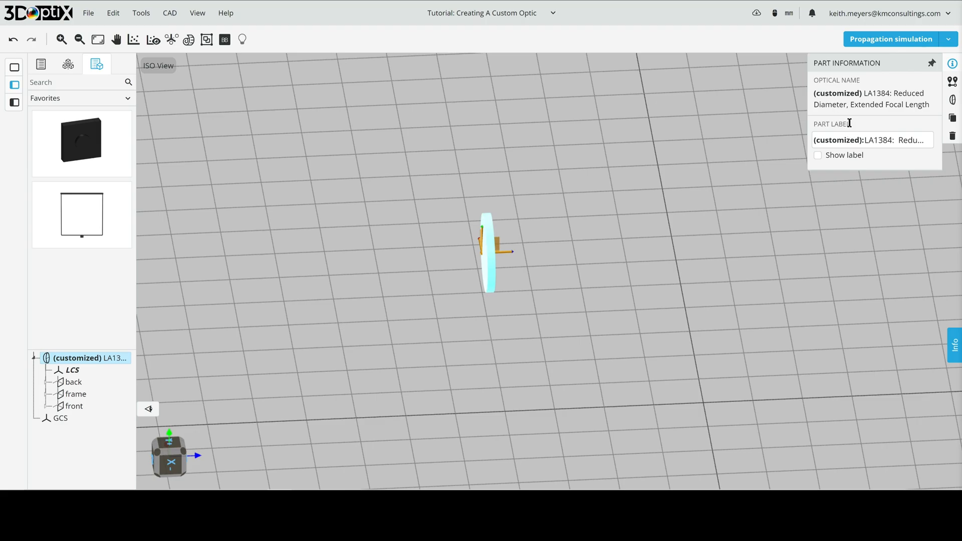
pyautogui.moveTo(852, 120)
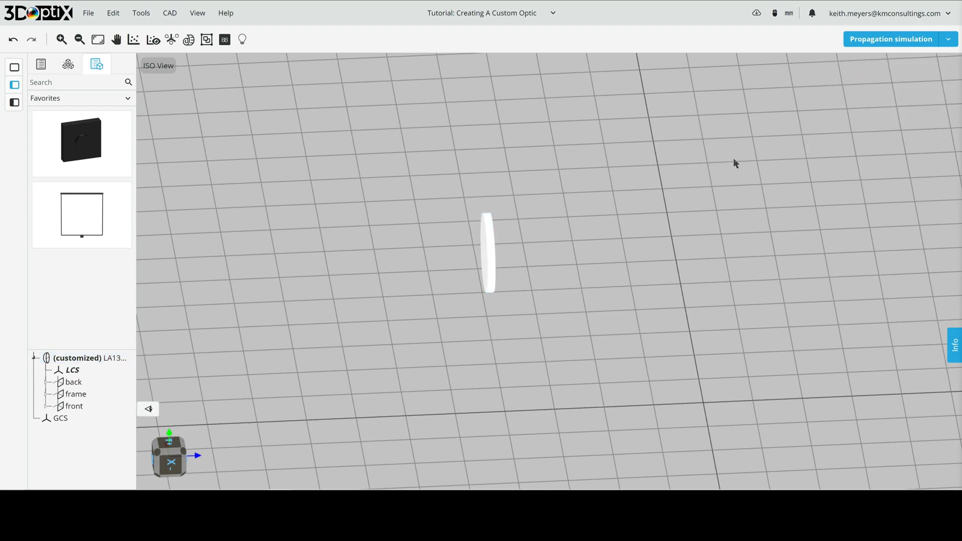
pyautogui.moveTo(738, 152)
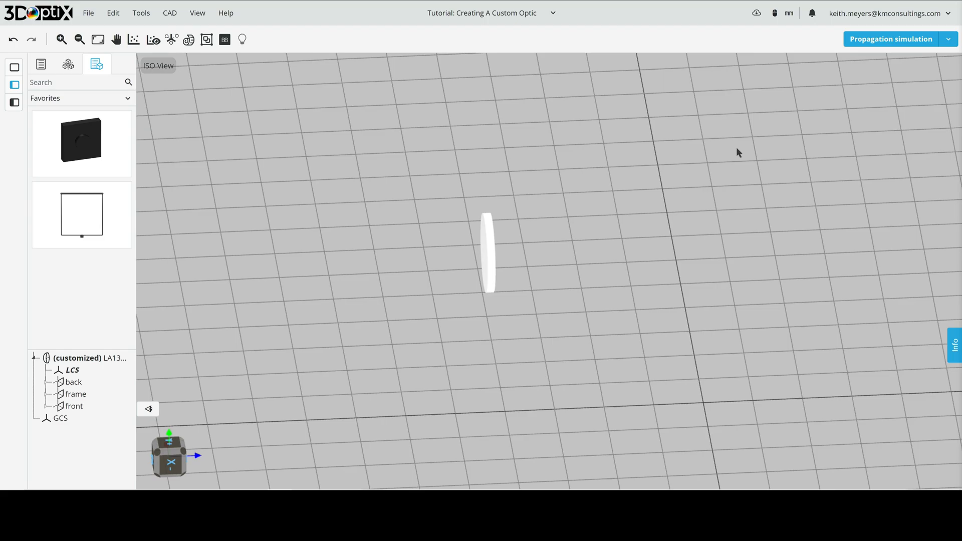
pyautogui.moveTo(325, 138)
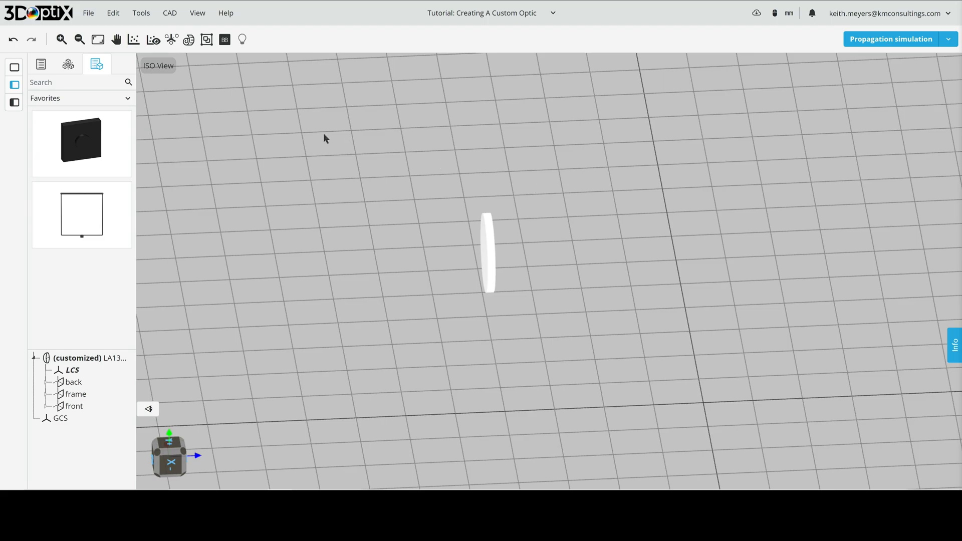
# Step: Add a second LA1384 Reduced Diameter lens from the private catalog
pyautogui.rightClick(326, 138)
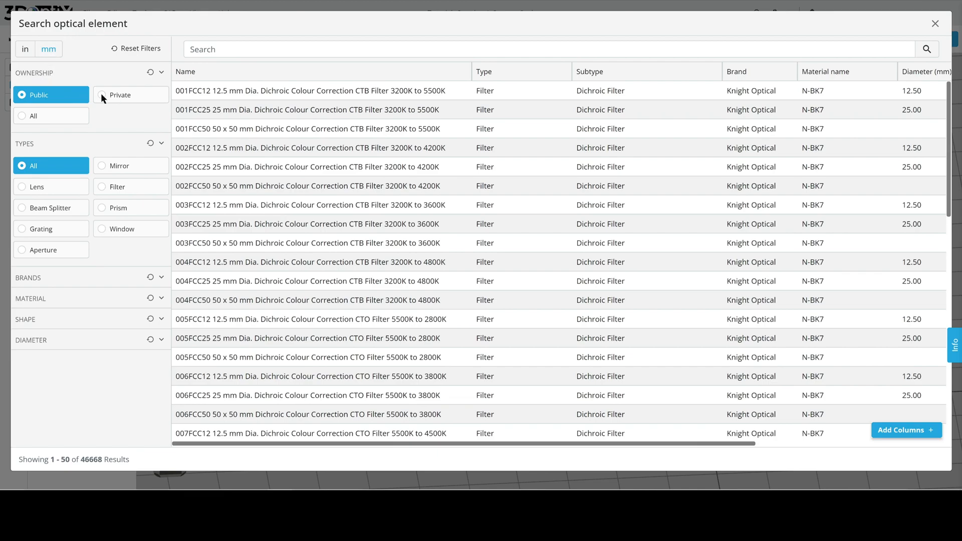
pyautogui.click(120, 95)
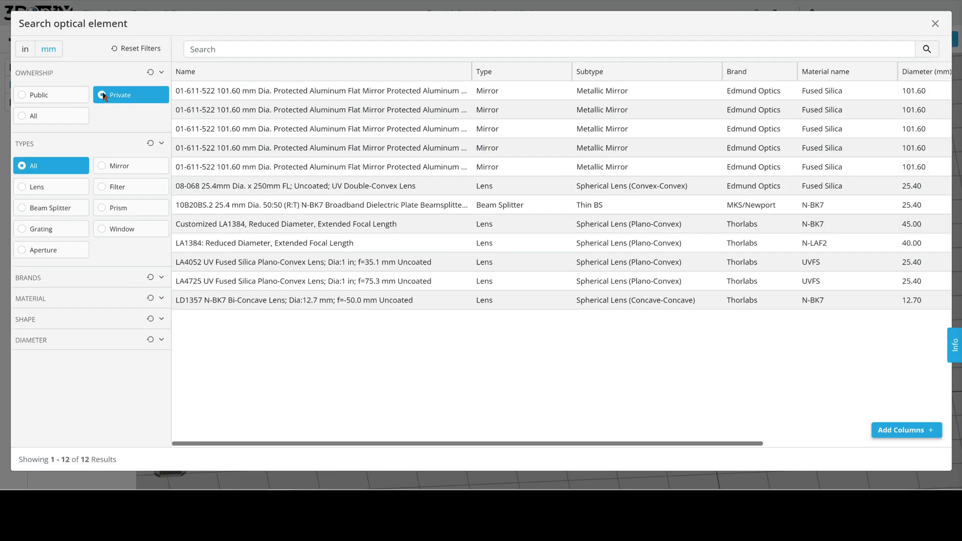
pyautogui.moveTo(390, 249)
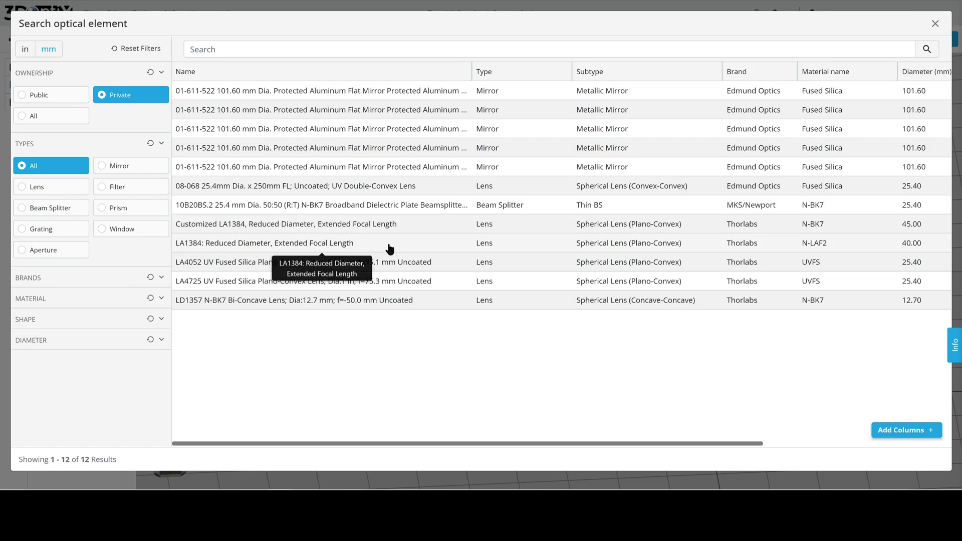
pyautogui.moveTo(375, 244)
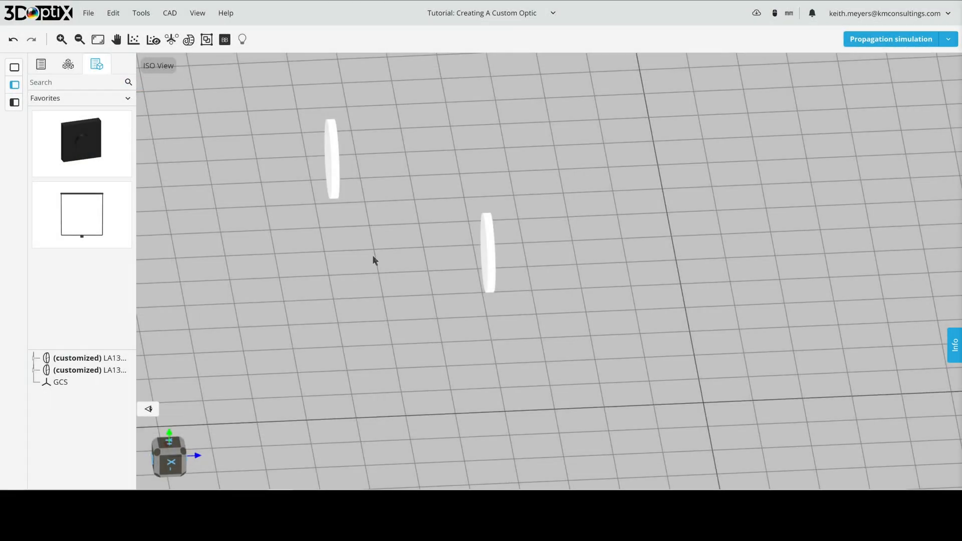
pyautogui.moveTo(377, 249)
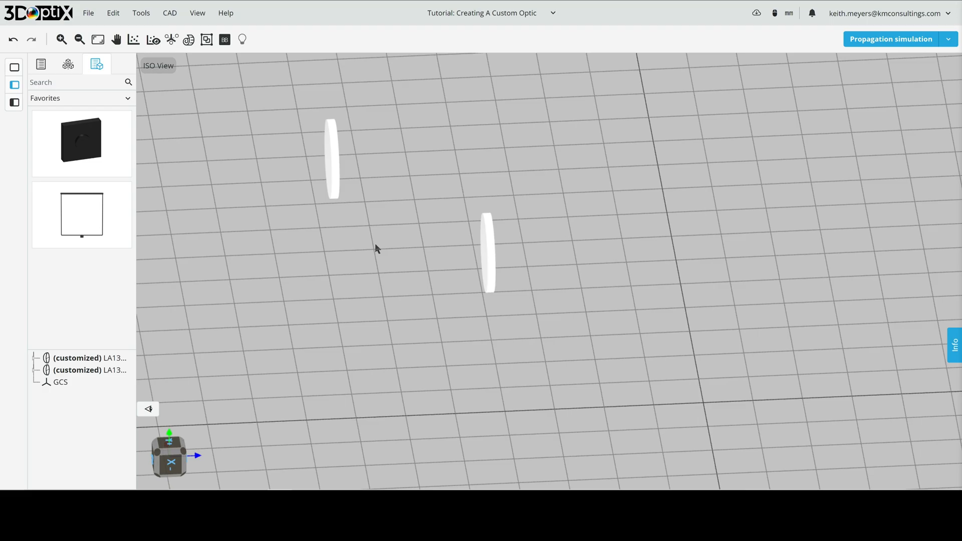
pyautogui.rightClick(377, 249)
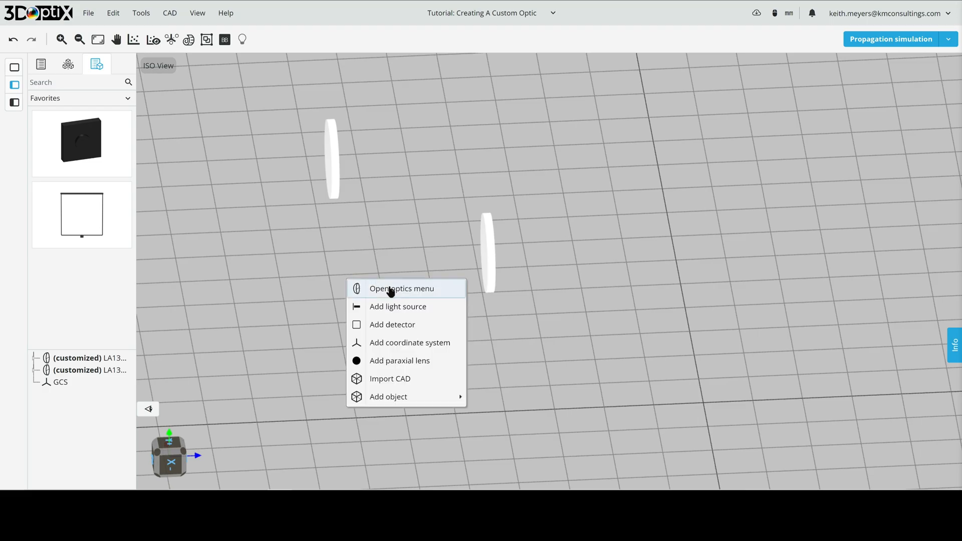
# Step: Close the optical element search and show actions for the upper lens
pyautogui.click(401, 289)
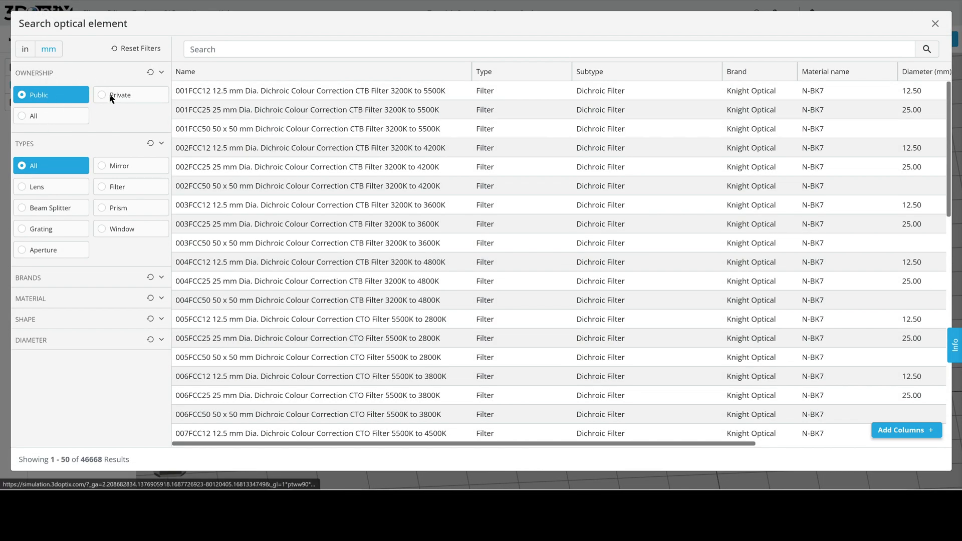
pyautogui.click(33, 116)
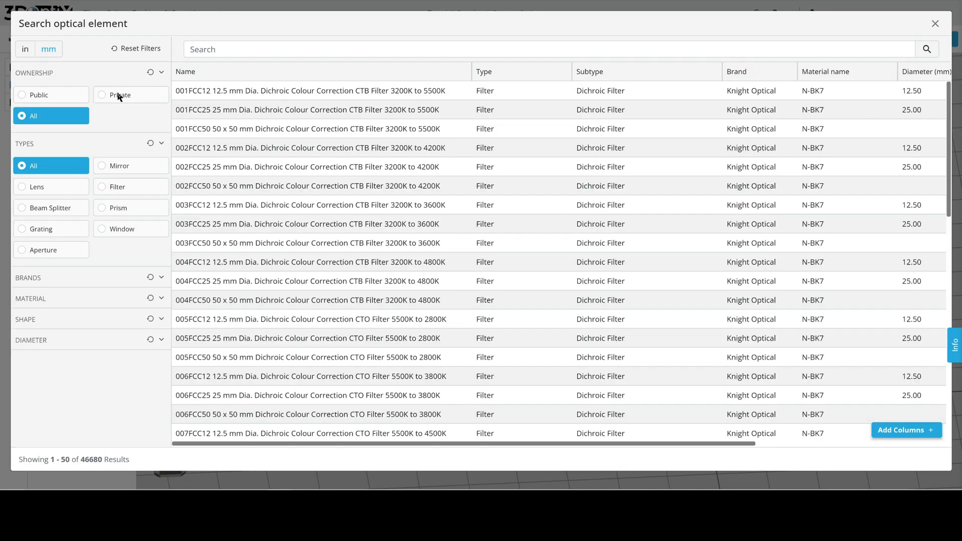
pyautogui.moveTo(120, 98)
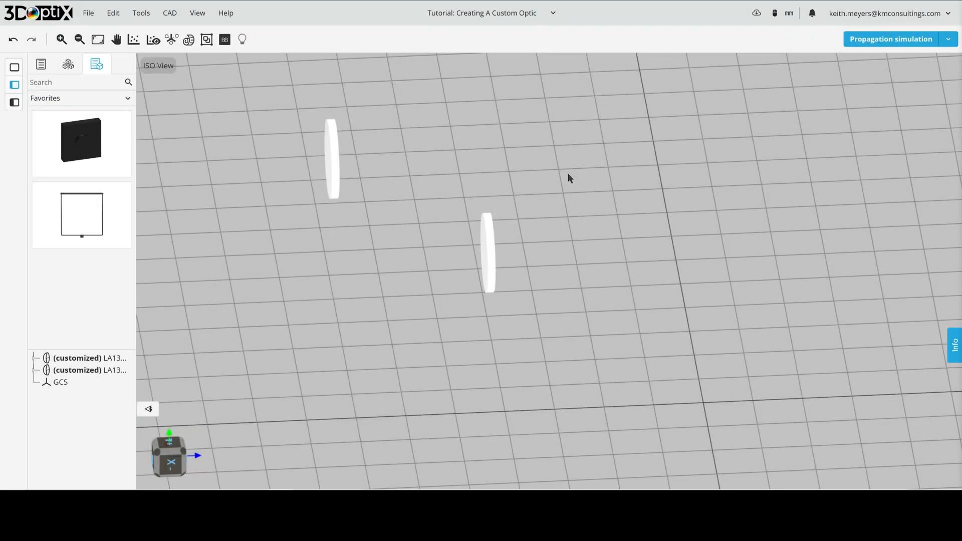
pyautogui.moveTo(413, 196)
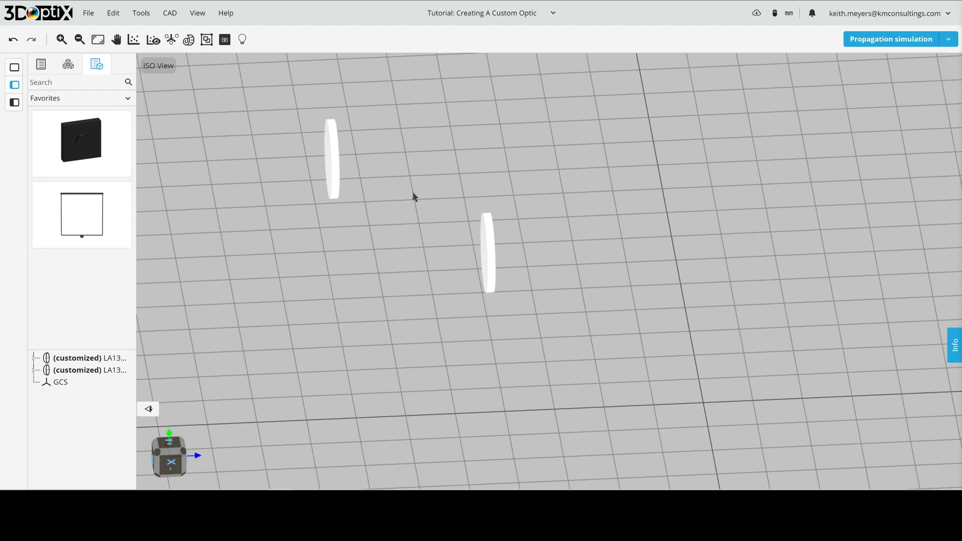
pyautogui.moveTo(416, 193)
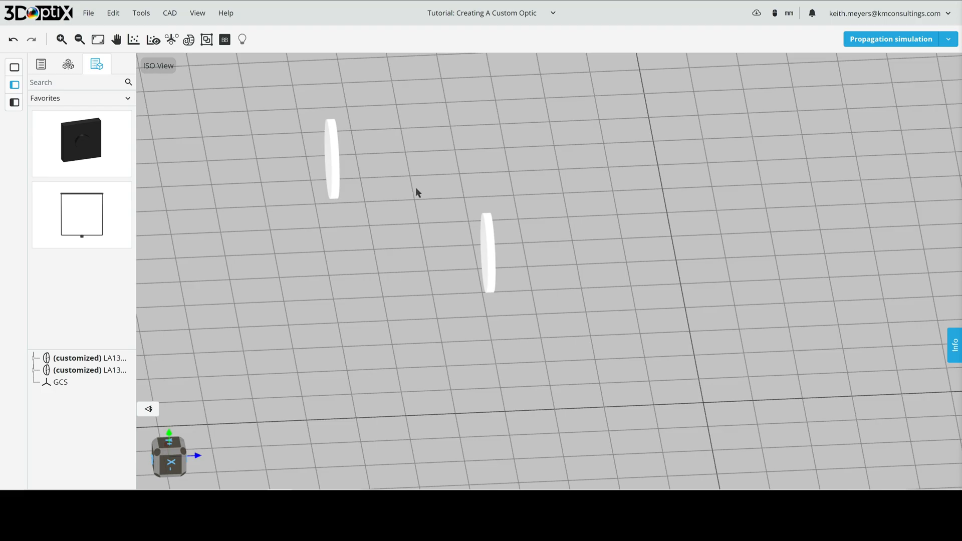
pyautogui.rightClick(331, 156)
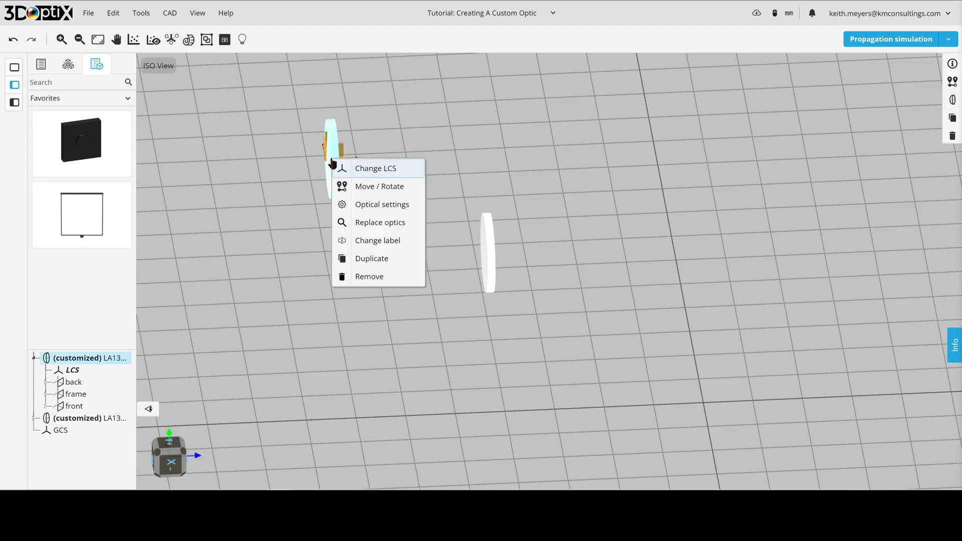
pyautogui.moveTo(396, 205)
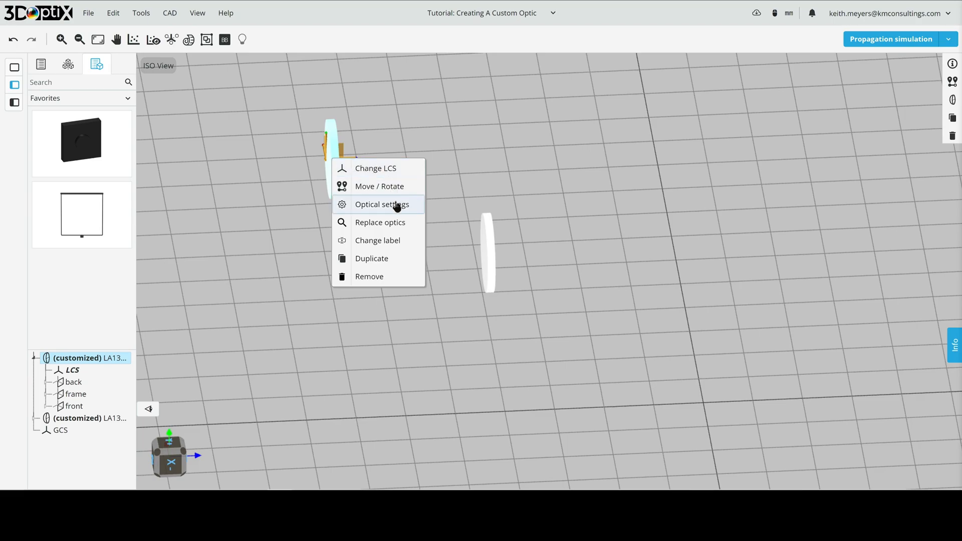
# Step: Open Optical settings for the upper lens and go to its Front surface
pyautogui.click(382, 205)
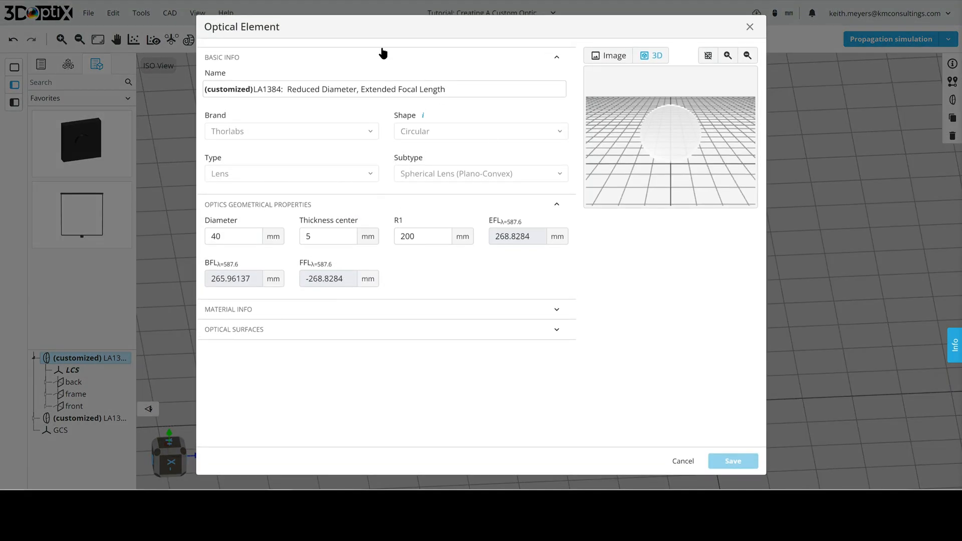
pyautogui.moveTo(398, 372)
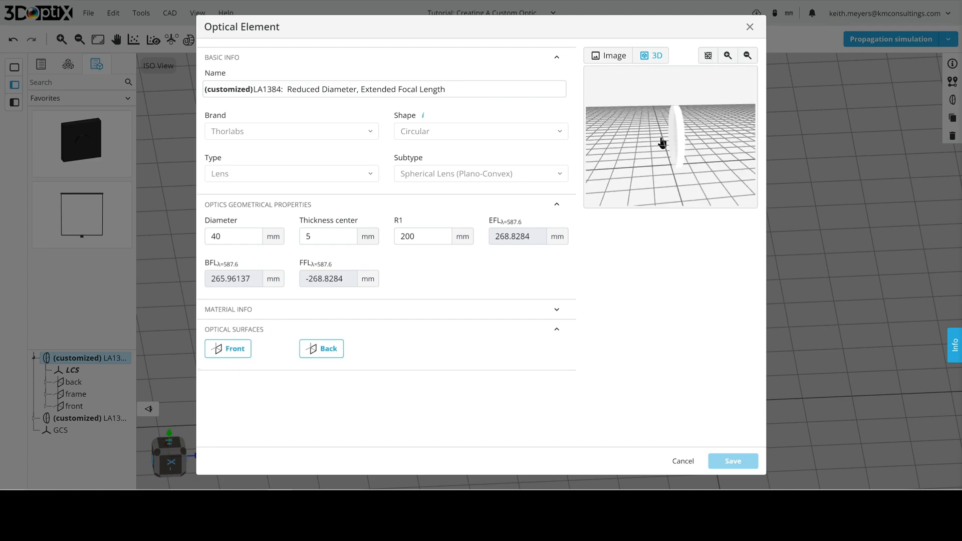
pyautogui.click(227, 349)
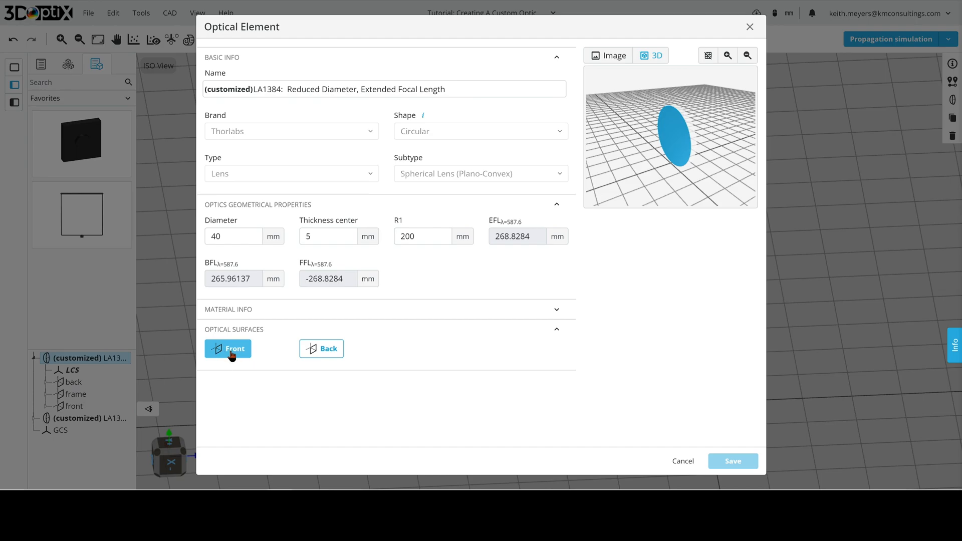
pyautogui.click(227, 349)
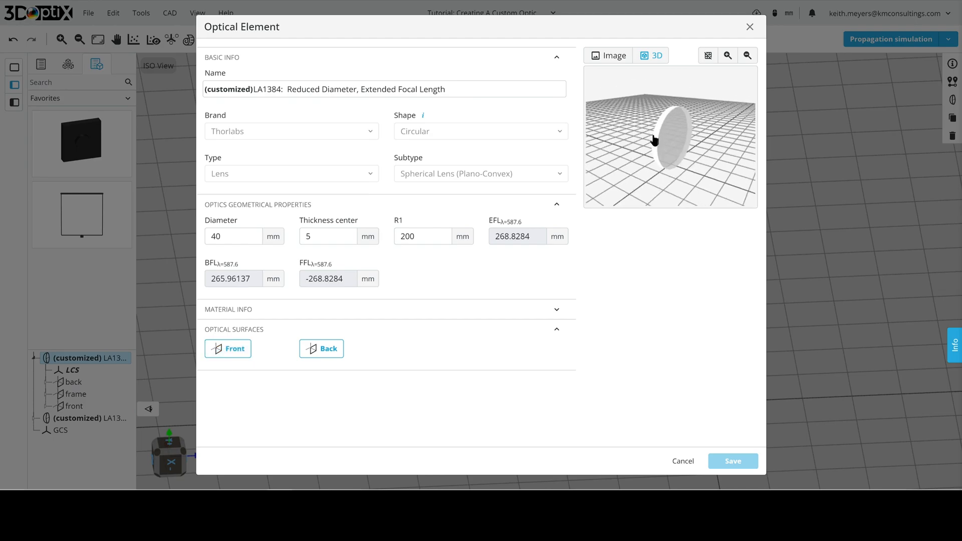
pyautogui.click(321, 349)
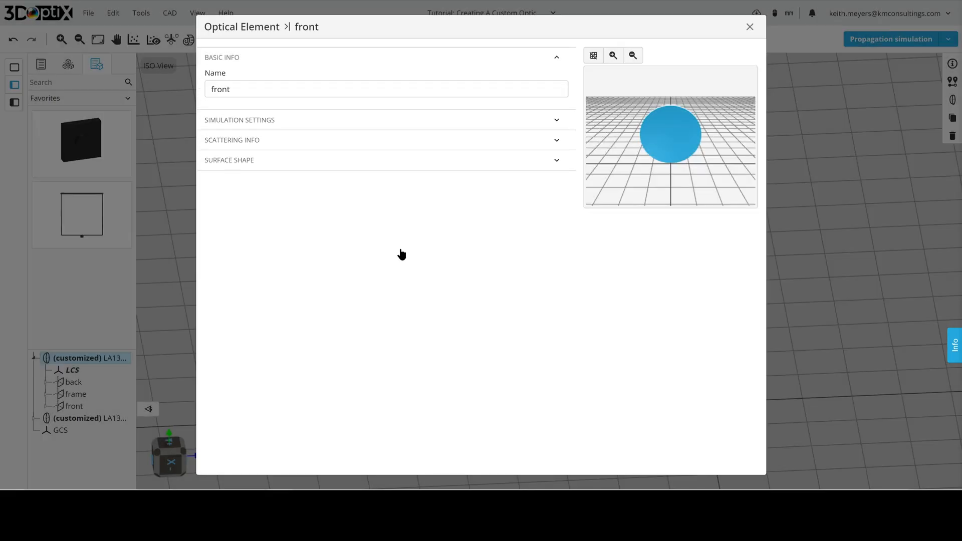
pyautogui.moveTo(363, 221)
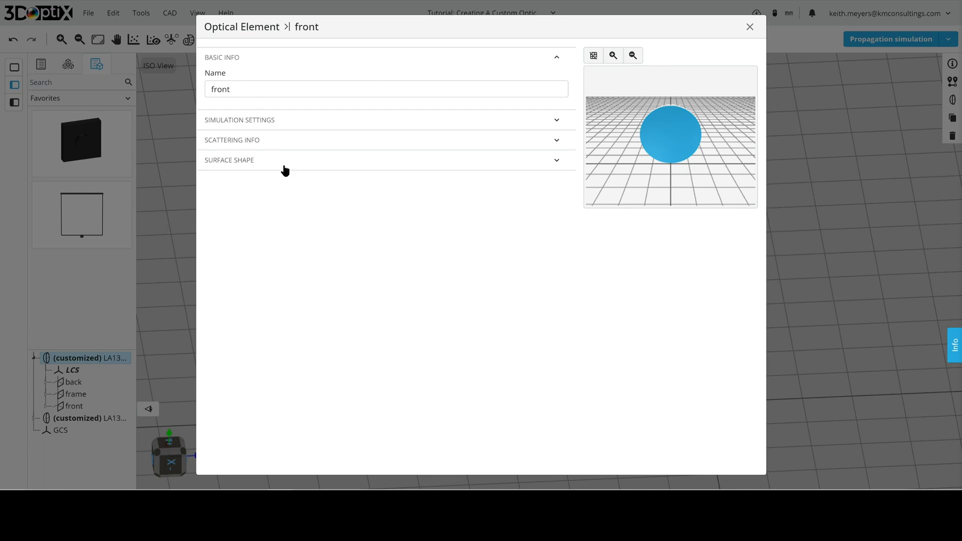
pyautogui.moveTo(238, 147)
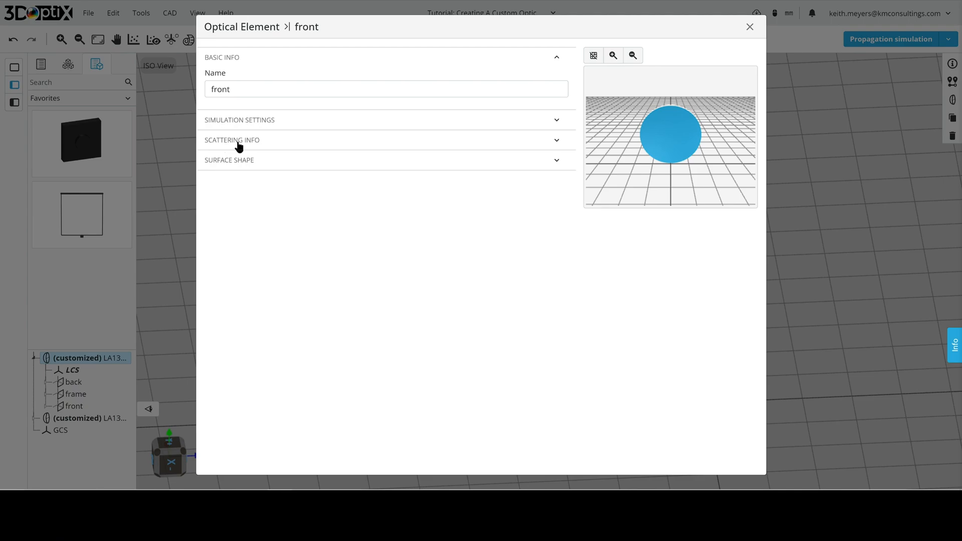
pyautogui.moveTo(261, 148)
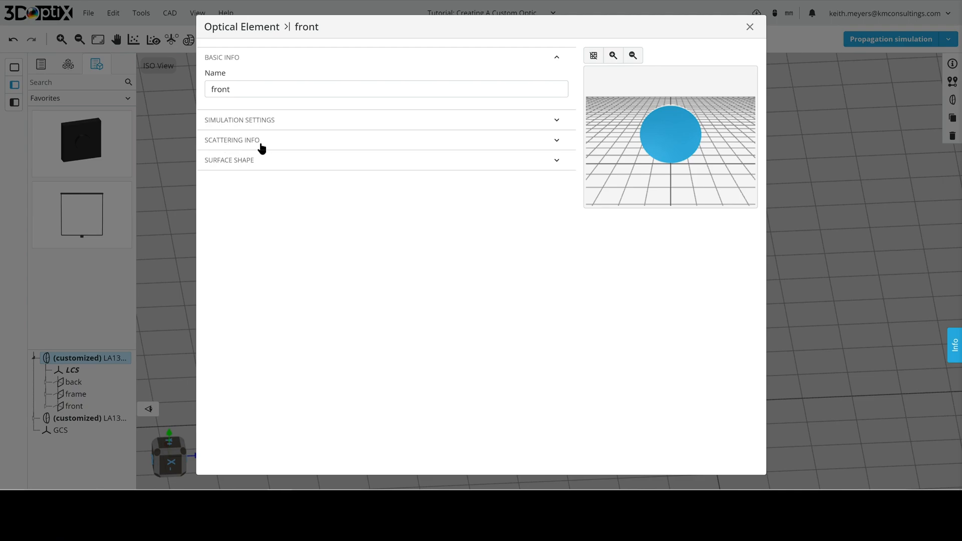
# Step: Expand Surface Shape and tick Enable surface shape component
pyautogui.click(229, 160)
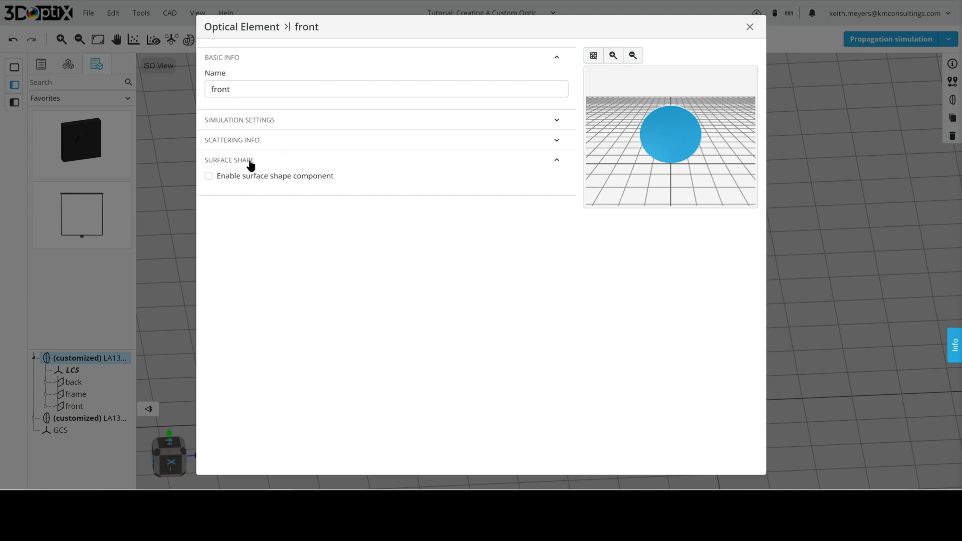
pyautogui.moveTo(209, 178)
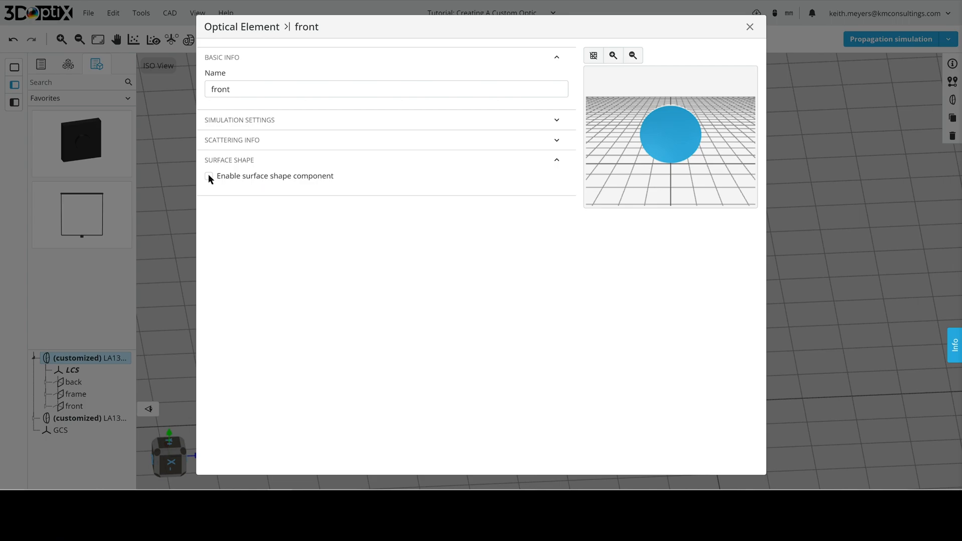
pyautogui.click(208, 176)
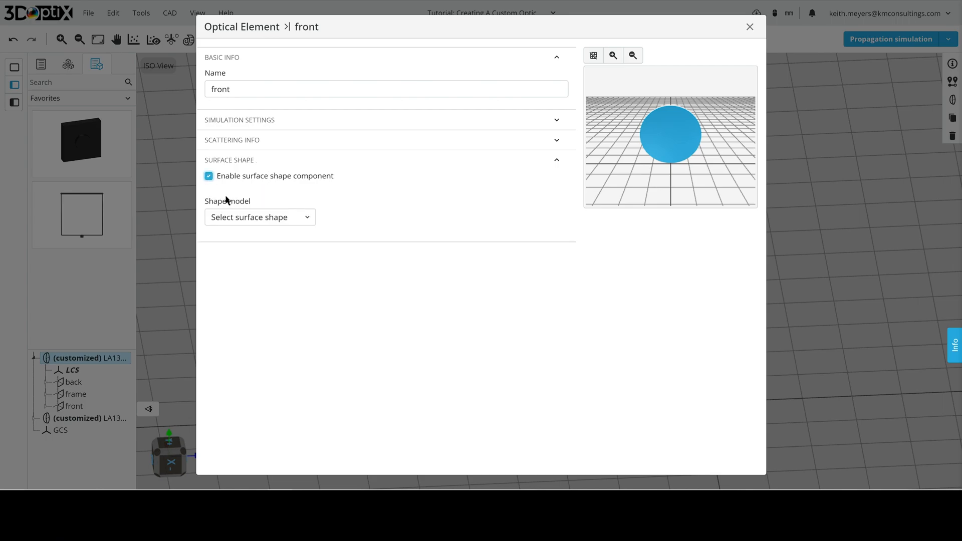
pyautogui.moveTo(300, 213)
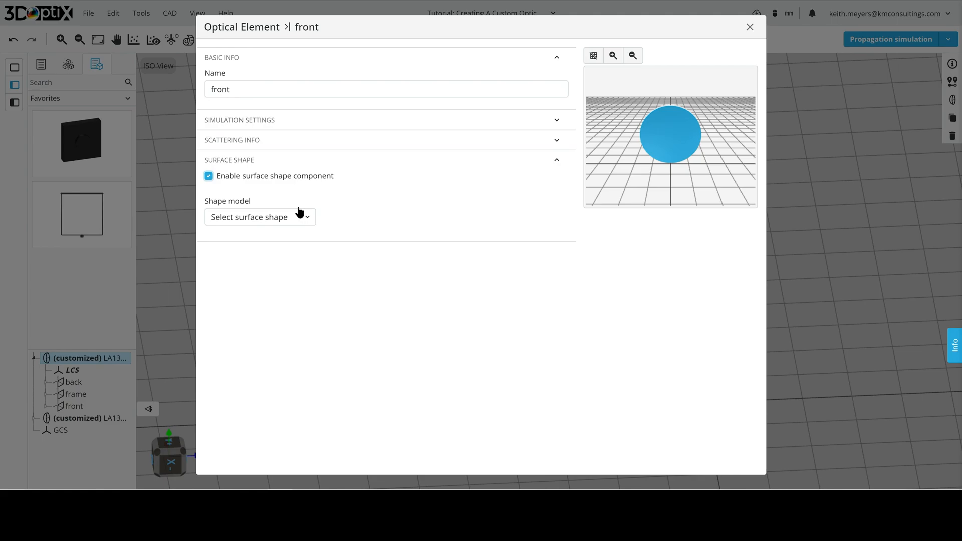
# Step: Choose the Zernike Fringe sag shape model with 10 terms and close settings
pyautogui.click(259, 216)
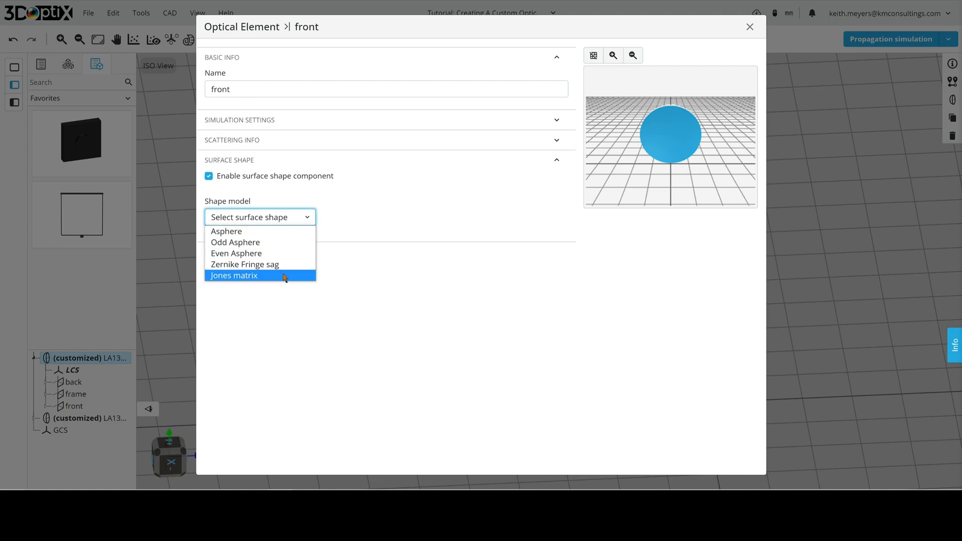
pyautogui.moveTo(268, 235)
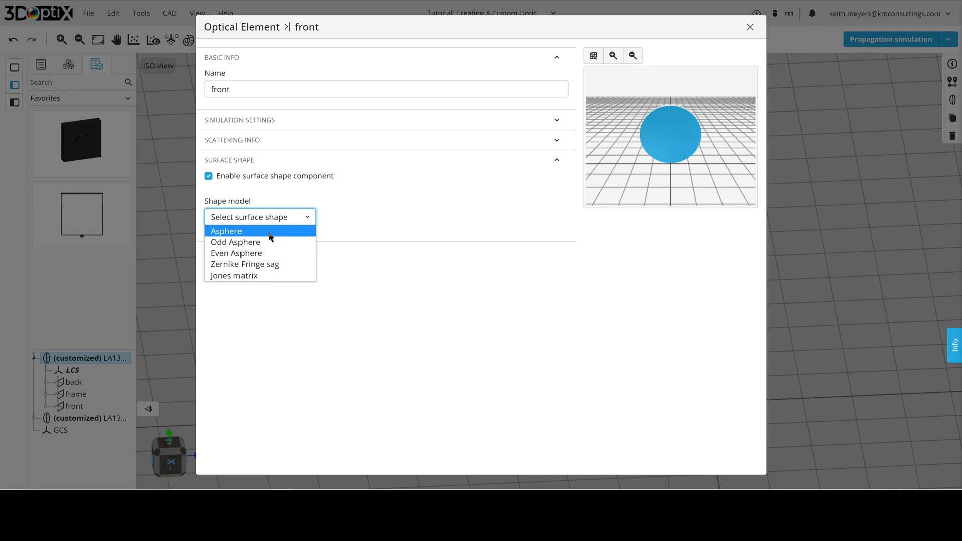
pyautogui.click(245, 264)
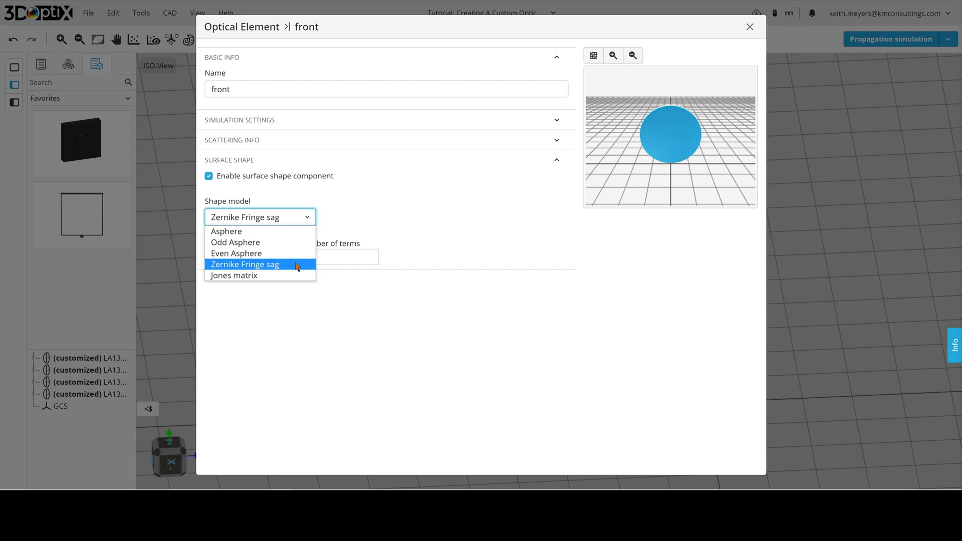
pyautogui.click(244, 264)
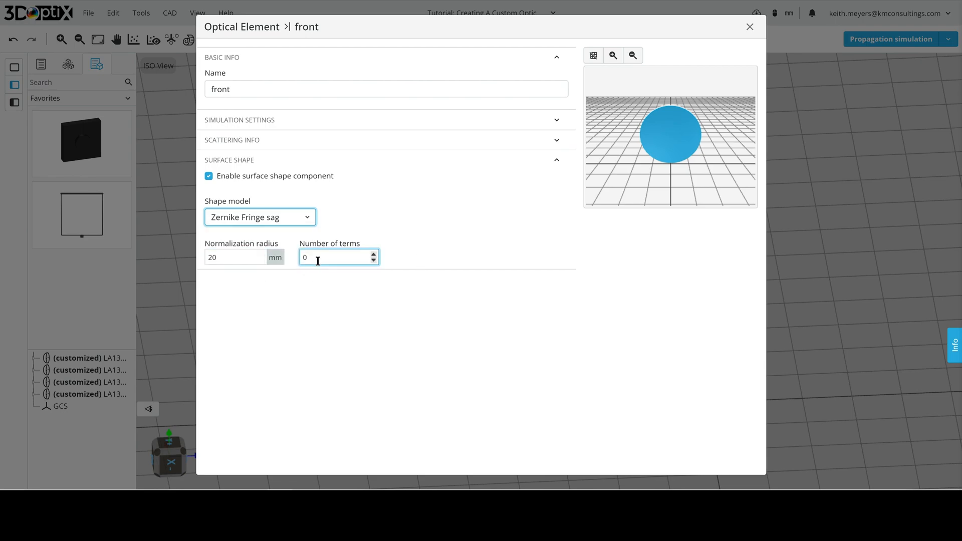
pyautogui.write('10')
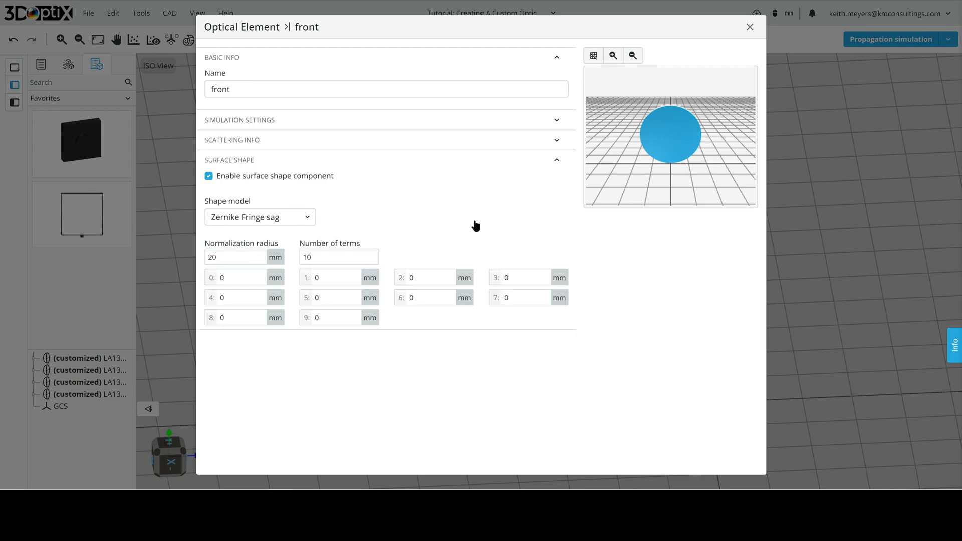
pyautogui.moveTo(382, 221)
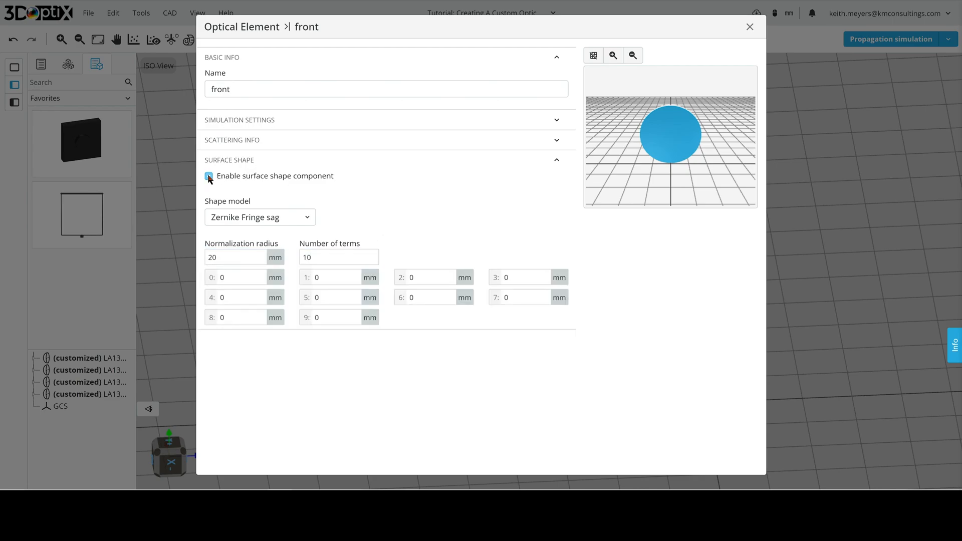
pyautogui.click(749, 27)
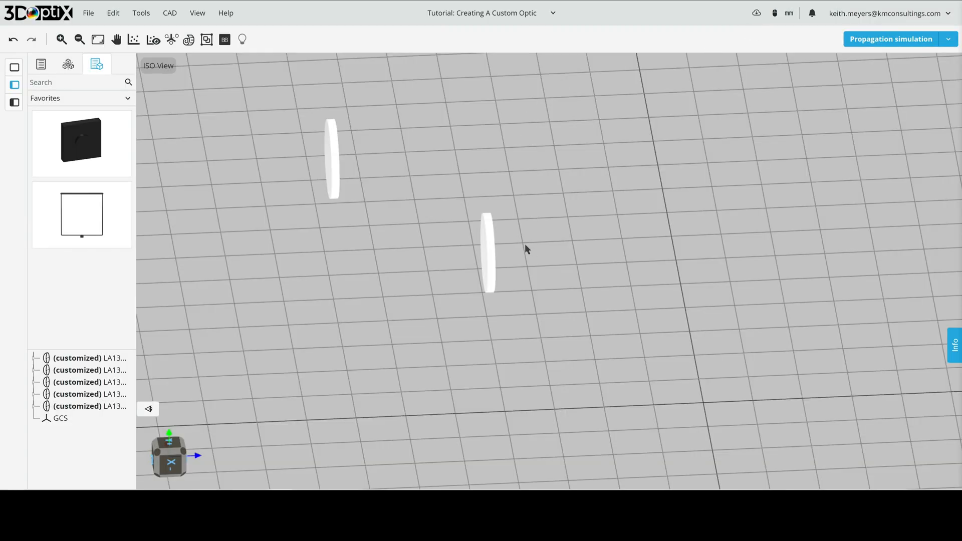